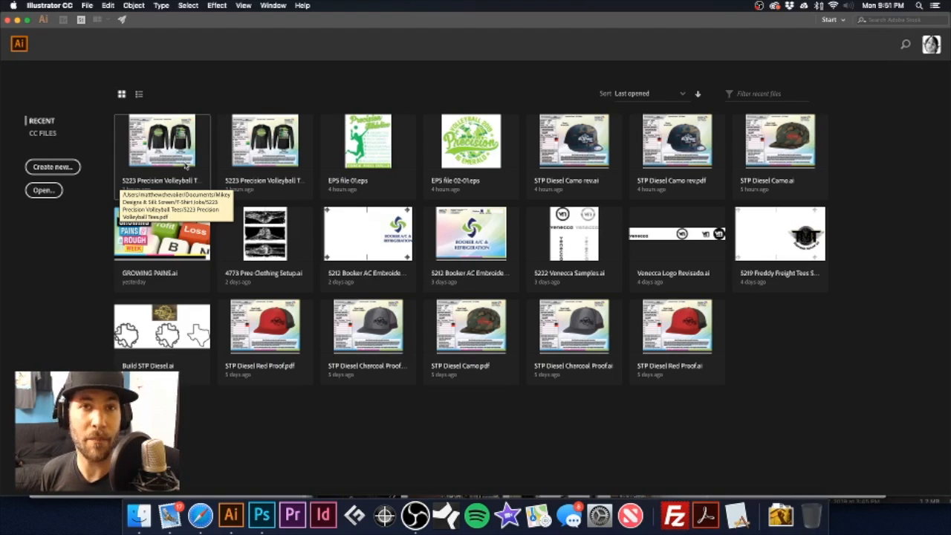
Step: Create a new blank document with a custom tall portrait width and height
click(52, 166)
text(13)
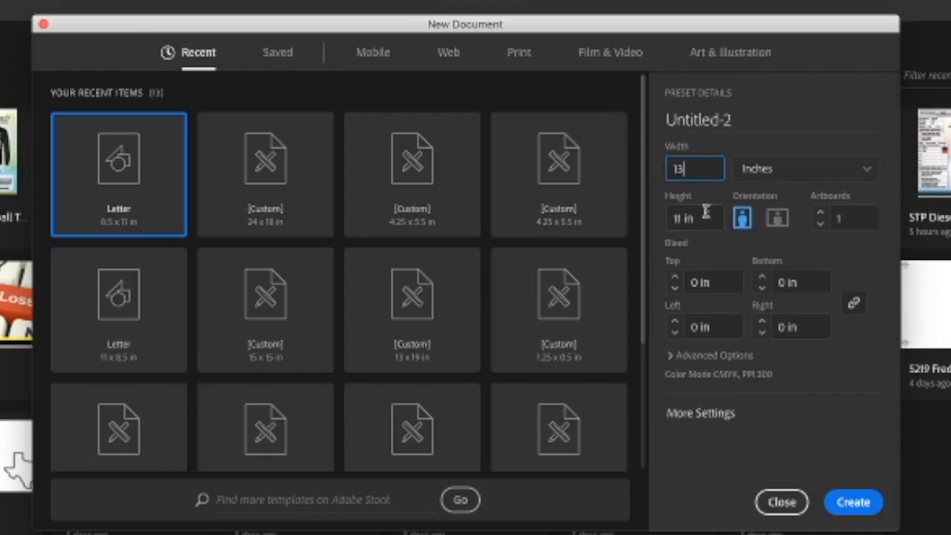
click(695, 217)
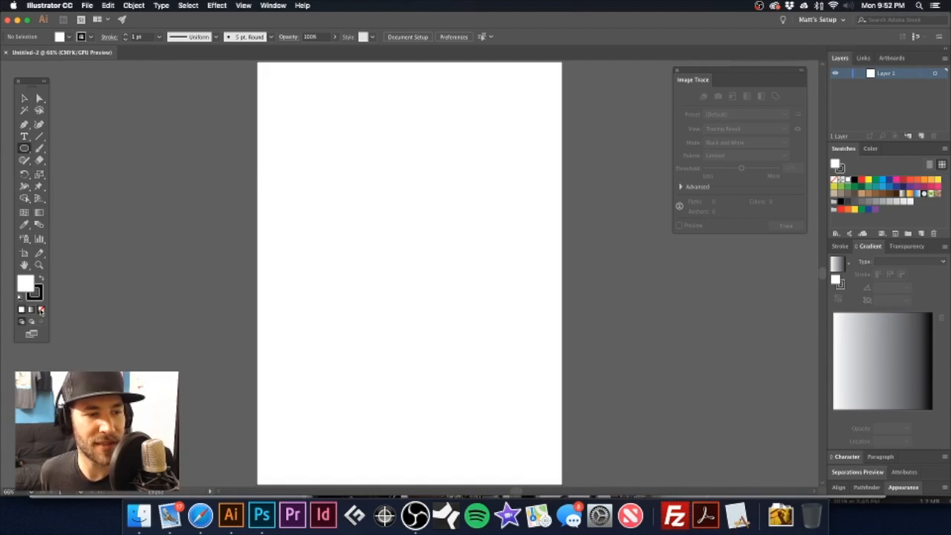
Step: Set the fill to None while keeping the black stroke
click(41, 310)
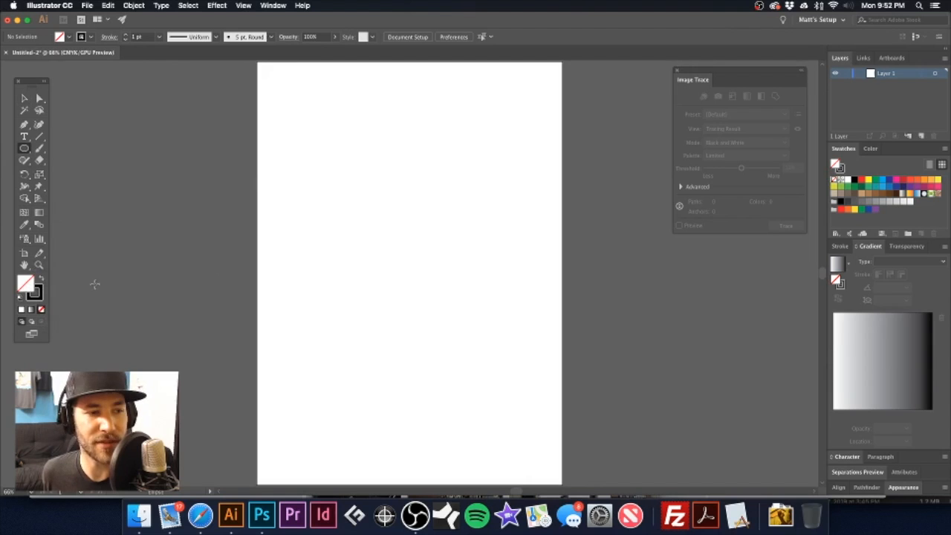
mouse_move(351, 146)
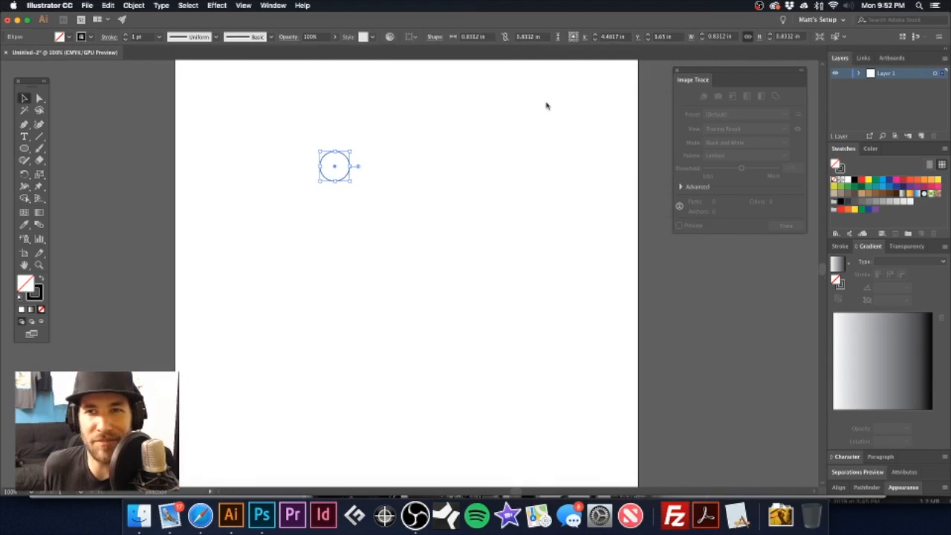
mouse_move(738, 43)
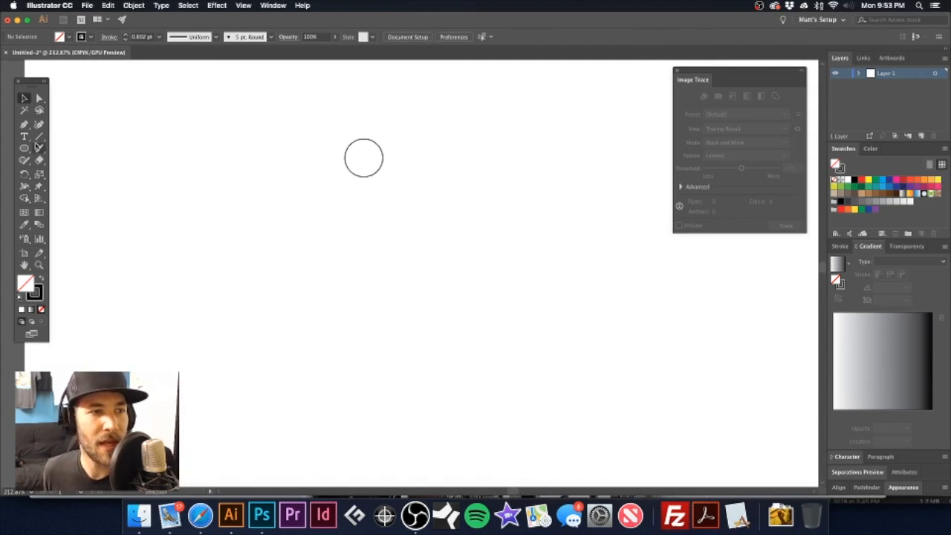
mouse_move(25, 198)
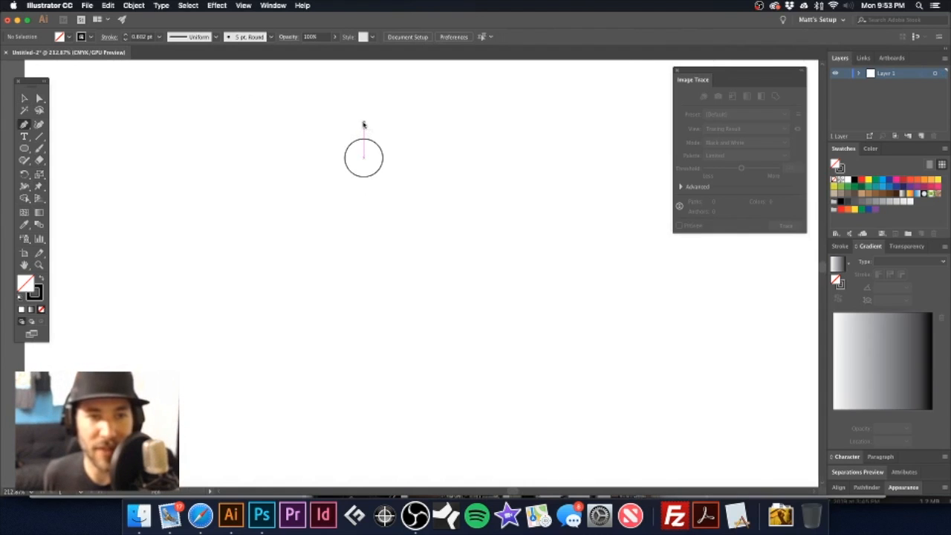
Step: Draw a vertical line through the circle, add a 90°-rotated copy, then deselect
click(363, 153)
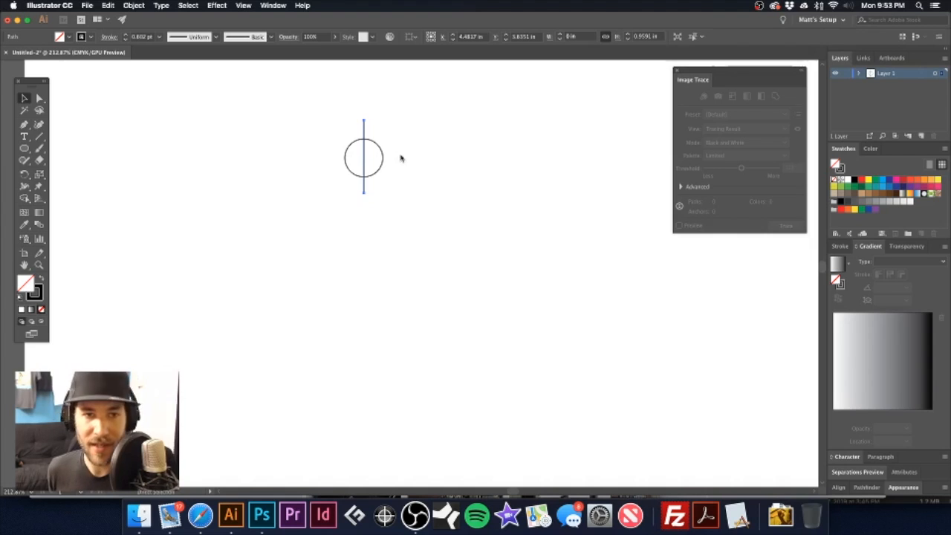
click(364, 156)
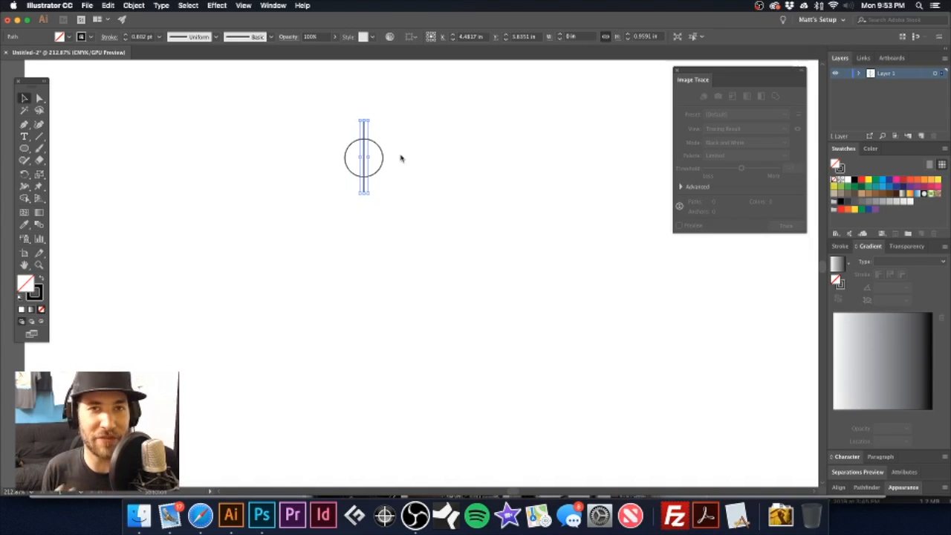
mouse_move(379, 120)
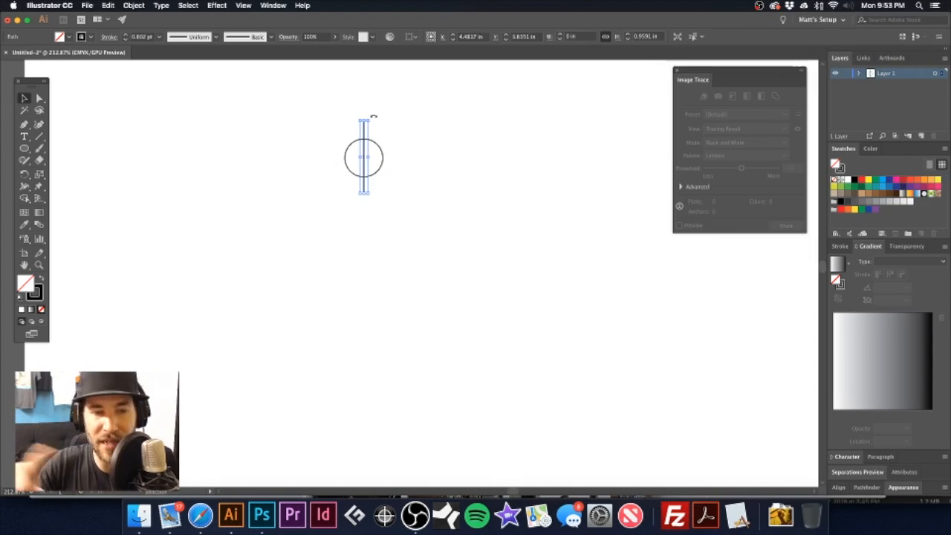
mouse_move(374, 119)
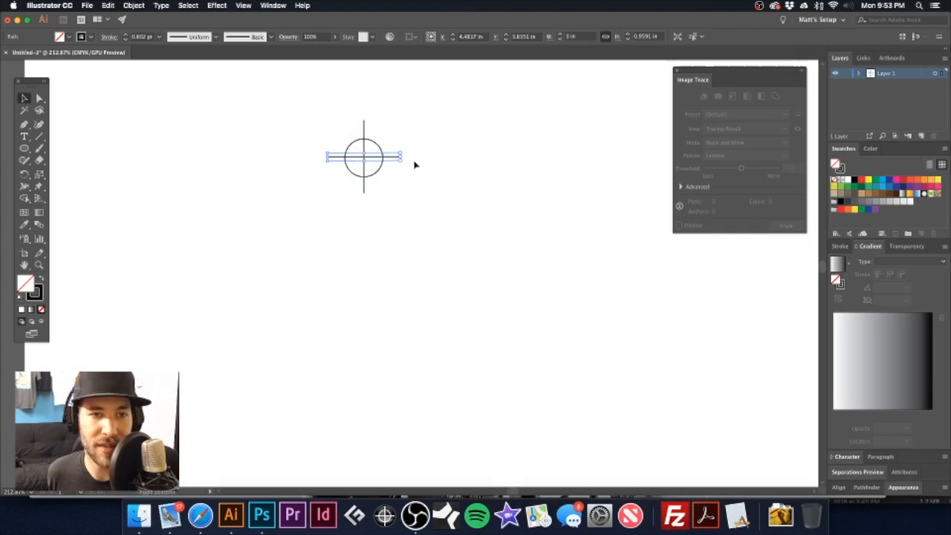
click(292, 104)
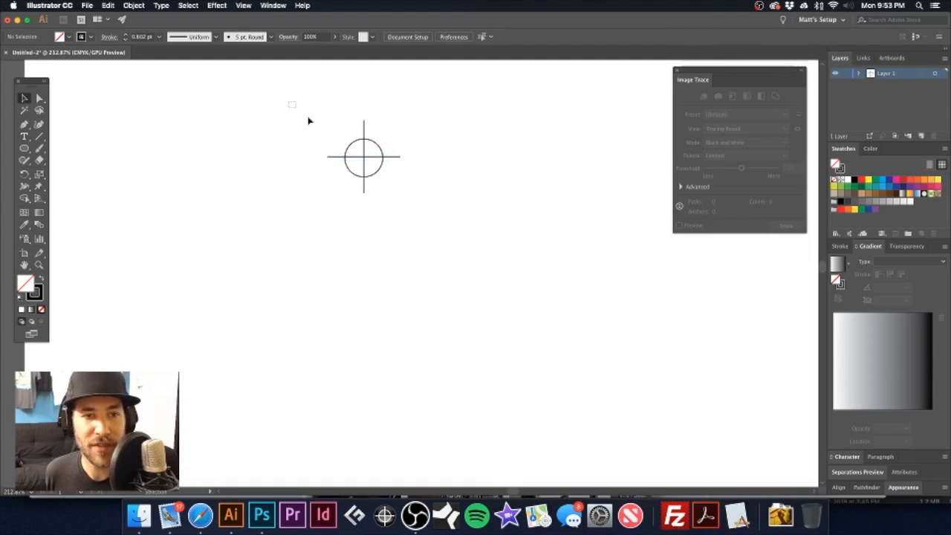
Step: Select the circle and both lines, and set up the Align panel's align-to option
click(364, 156)
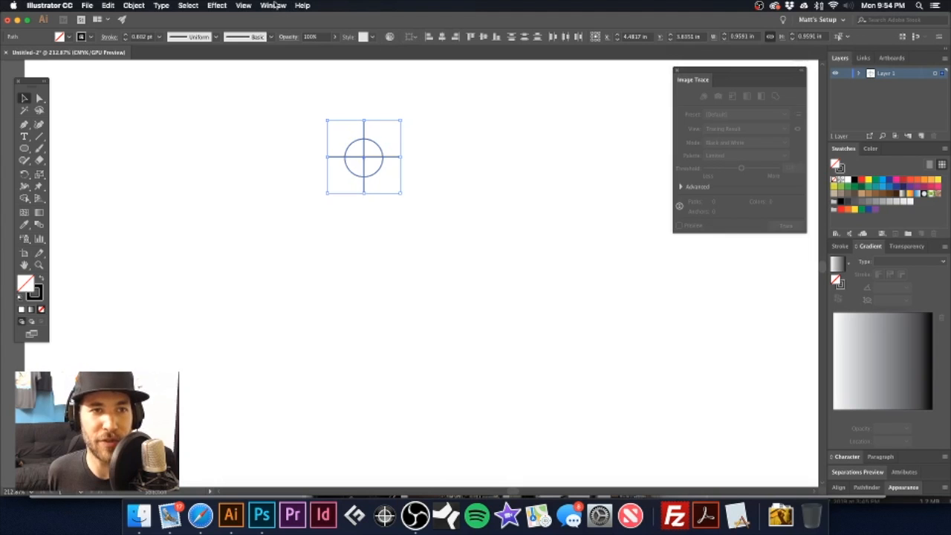
click(273, 6)
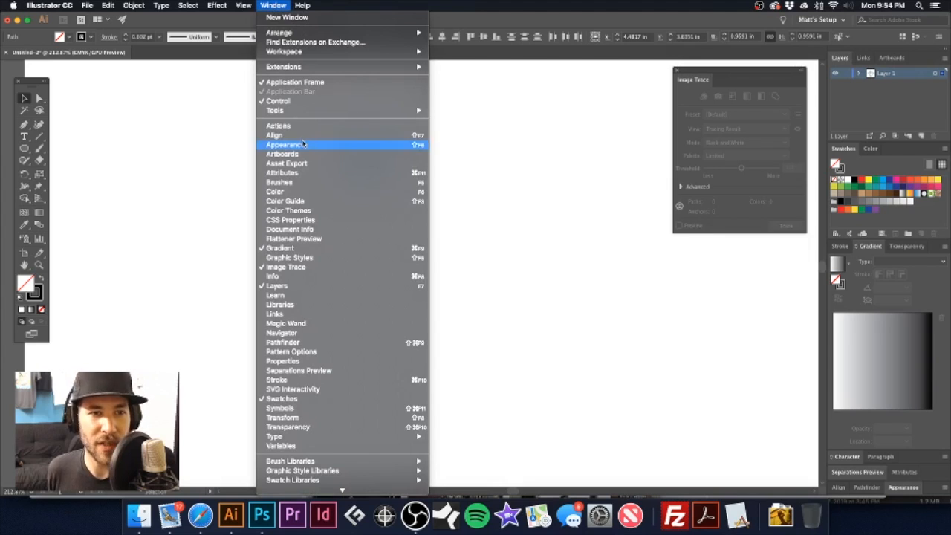
click(274, 135)
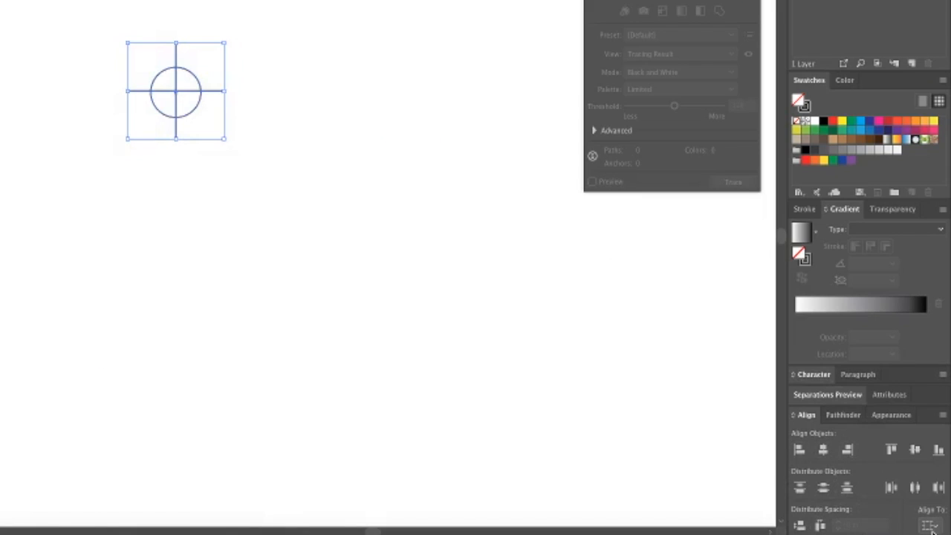
click(931, 525)
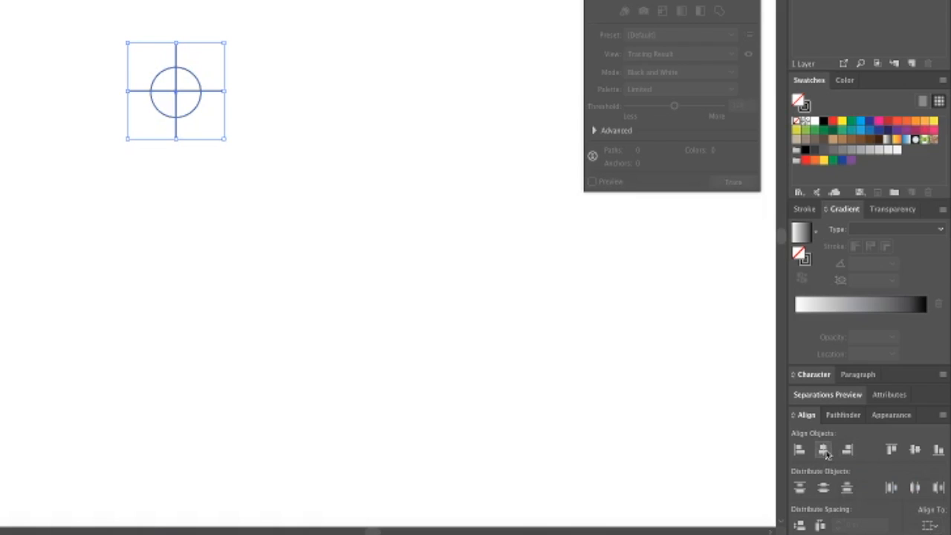
mouse_move(823, 449)
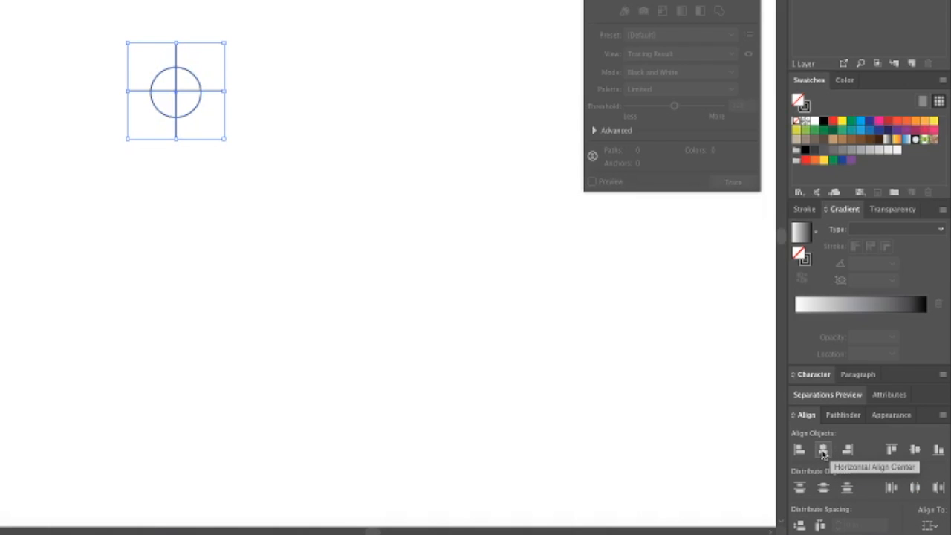
mouse_move(917, 449)
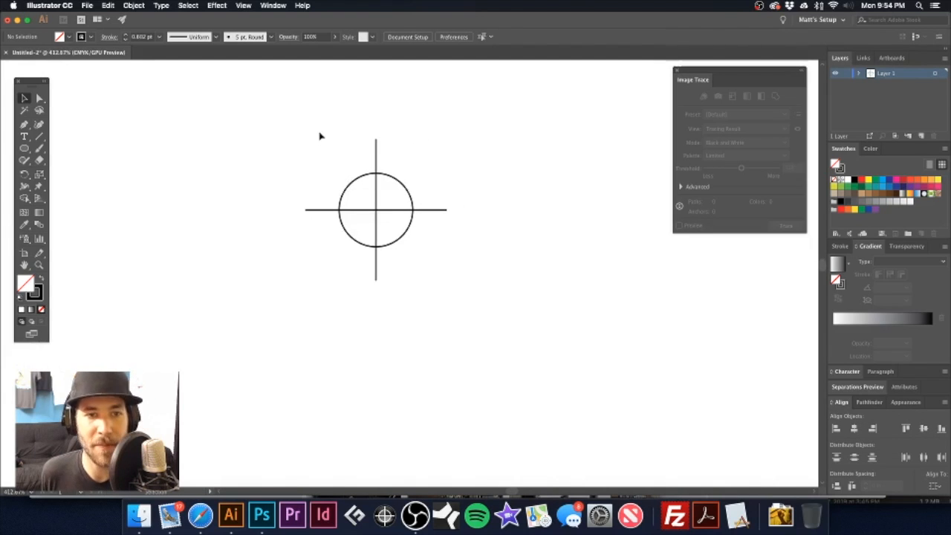
Step: Give the circle and both crosshair lines a 1 pt stroke weight
click(375, 211)
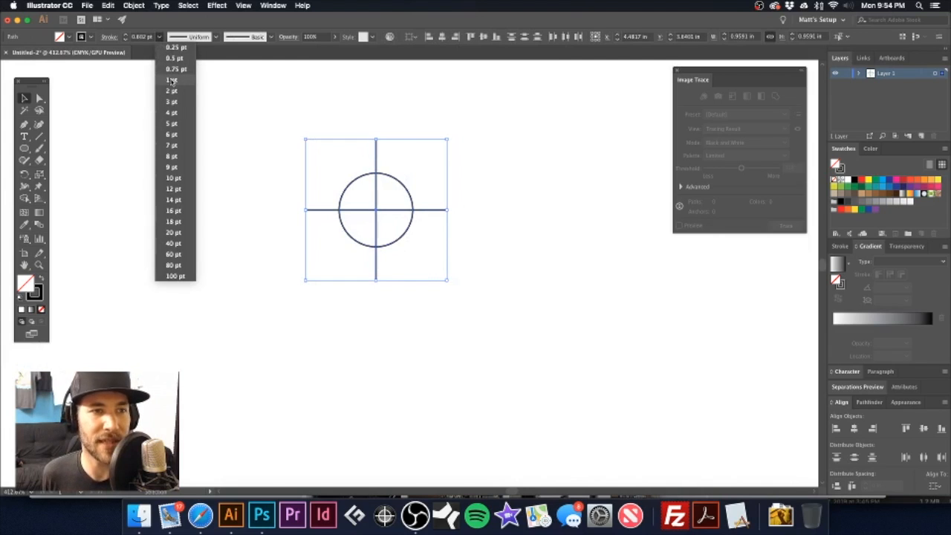
click(173, 80)
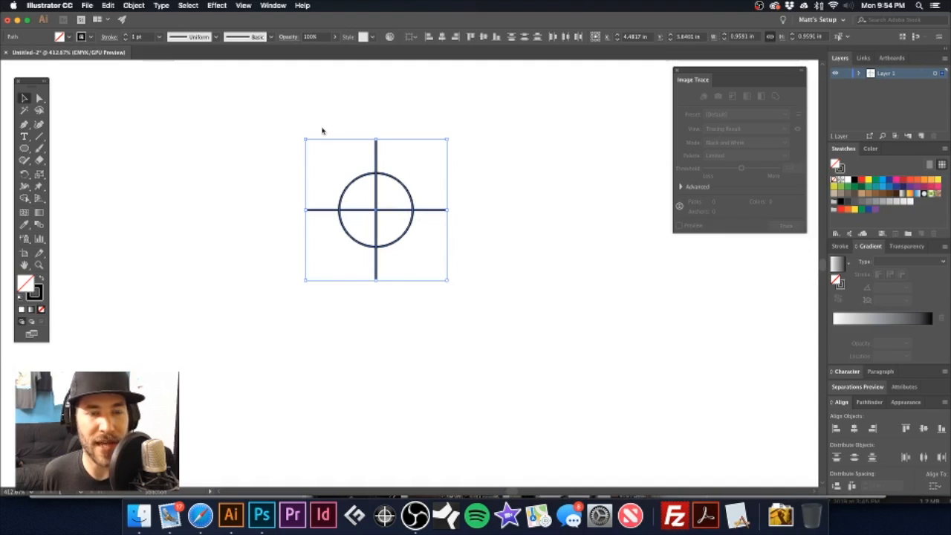
mouse_move(325, 131)
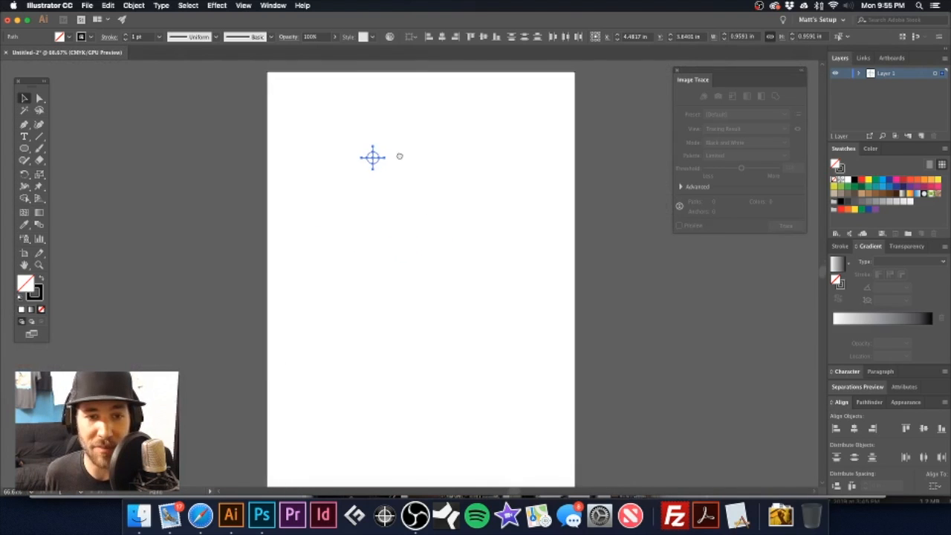
Step: Make the stroke active so the [Registration] swatch colors the crosshair outline
click(372, 156)
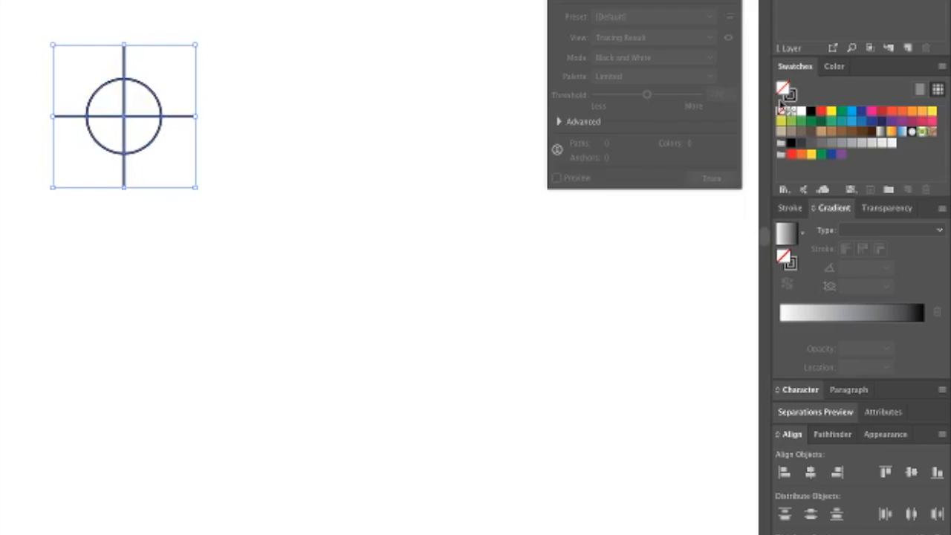
mouse_move(785, 100)
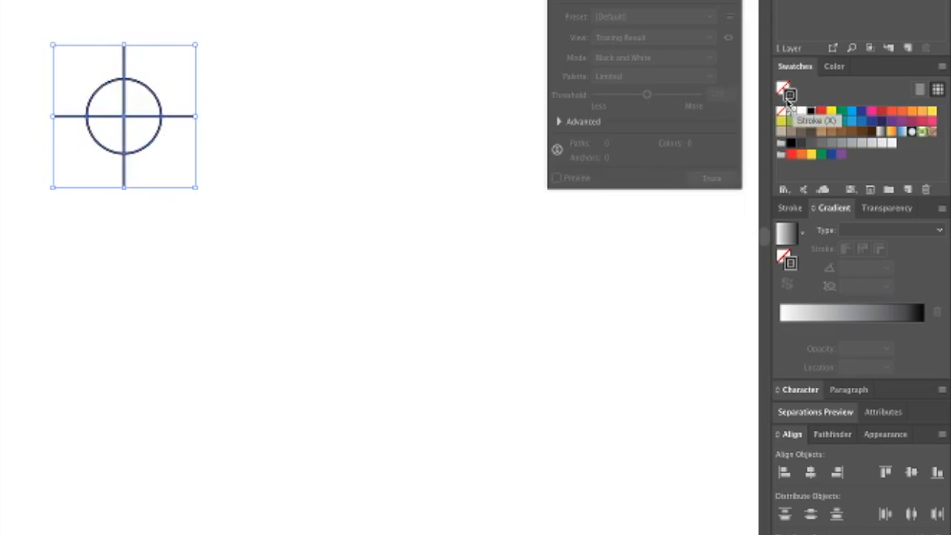
mouse_move(793, 111)
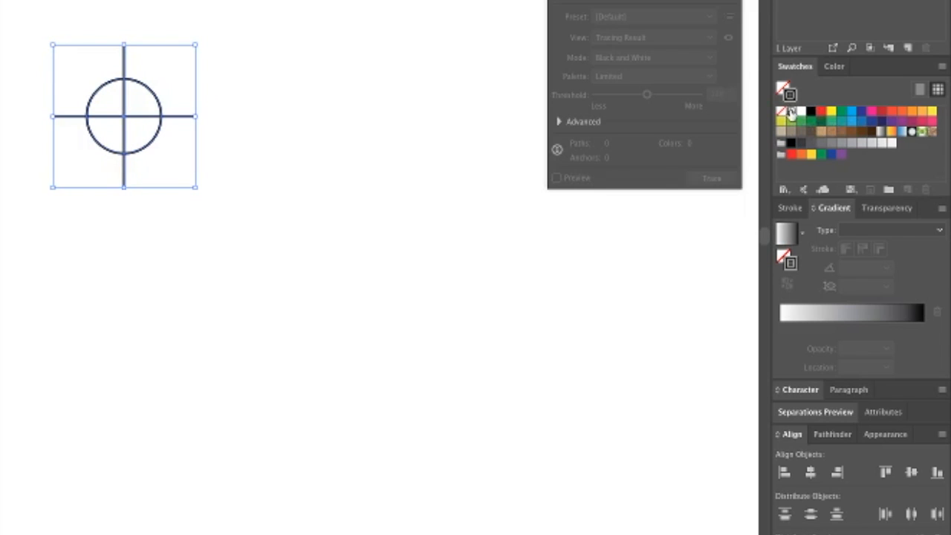
mouse_move(167, 83)
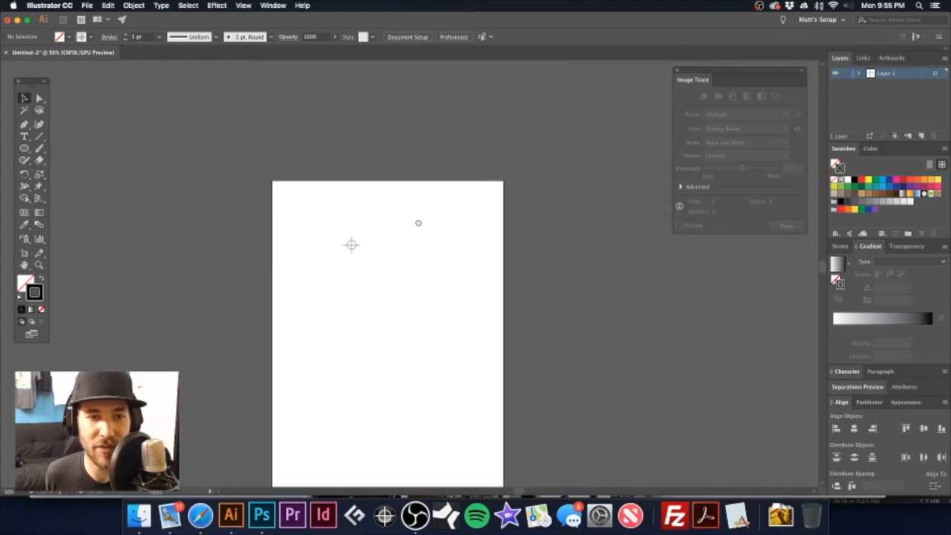
Step: Position the mark at top left and place a copy at the top right
drag(327, 126, 395, 181)
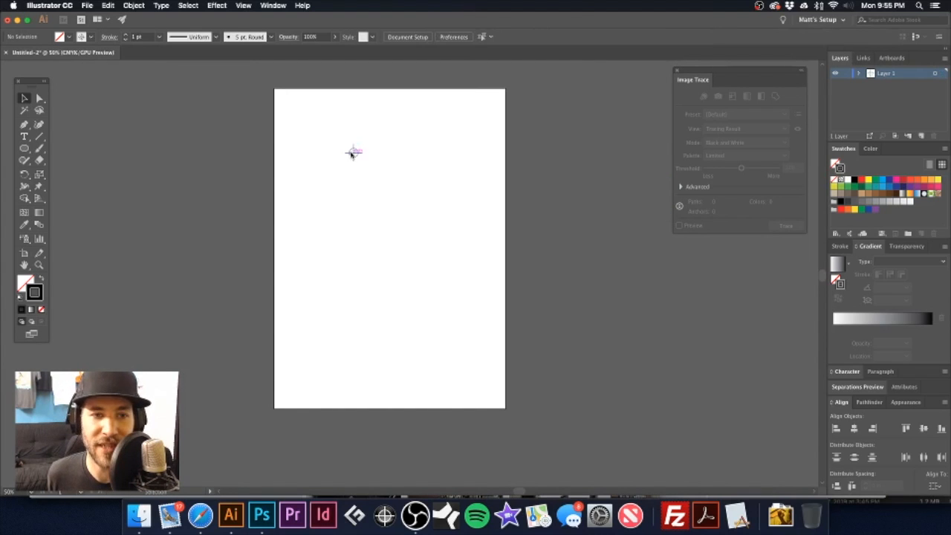
mouse_move(308, 121)
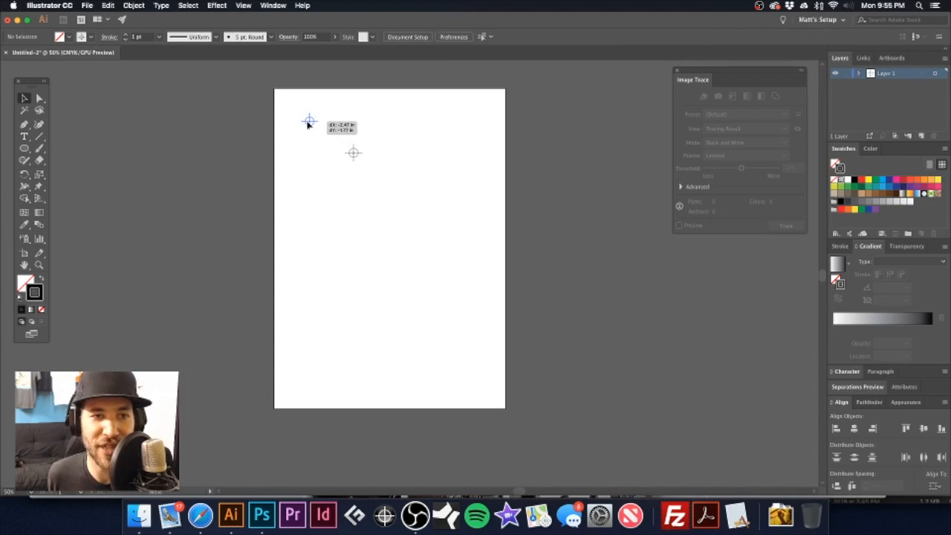
drag(309, 121, 465, 122)
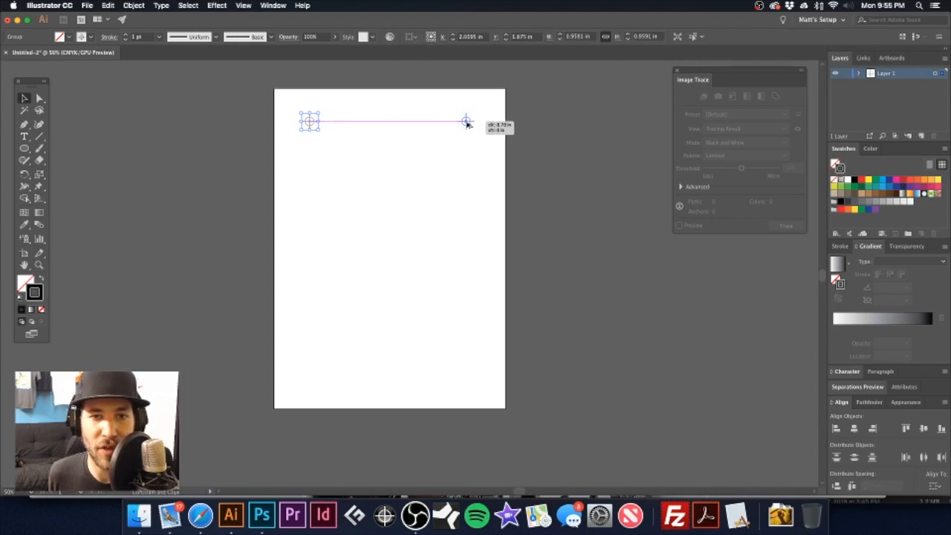
drag(309, 121, 469, 121)
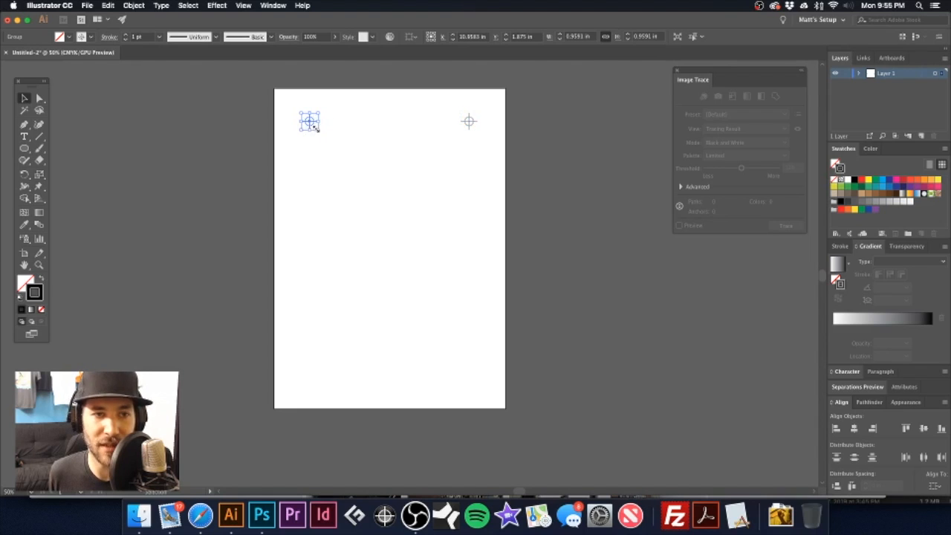
drag(310, 121, 359, 121)
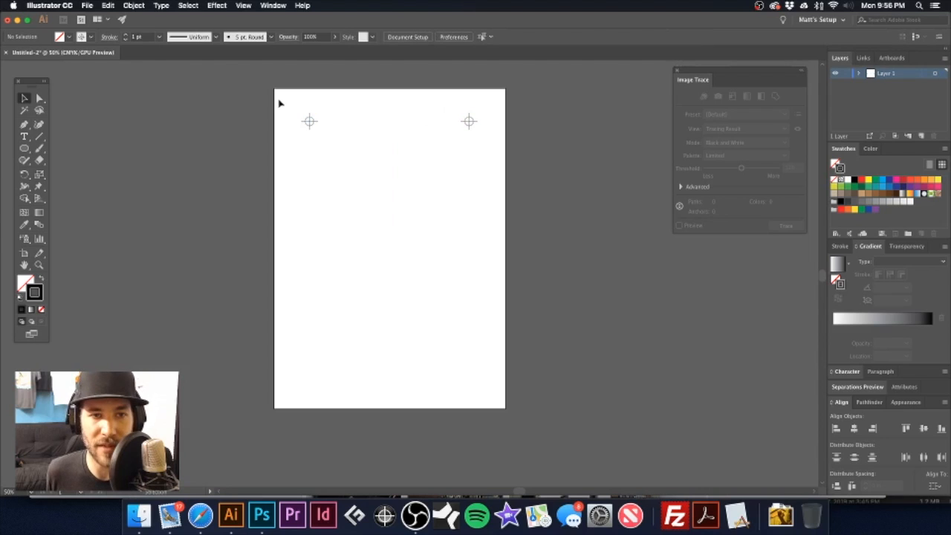
Step: Copy both top marks down to the bottom corners of the artboard
drag(290, 115, 483, 134)
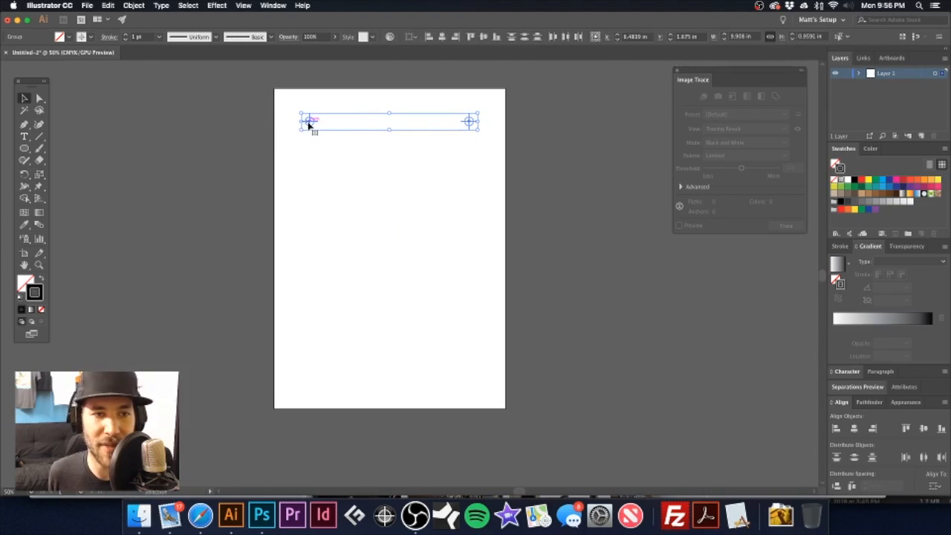
drag(308, 121, 311, 136)
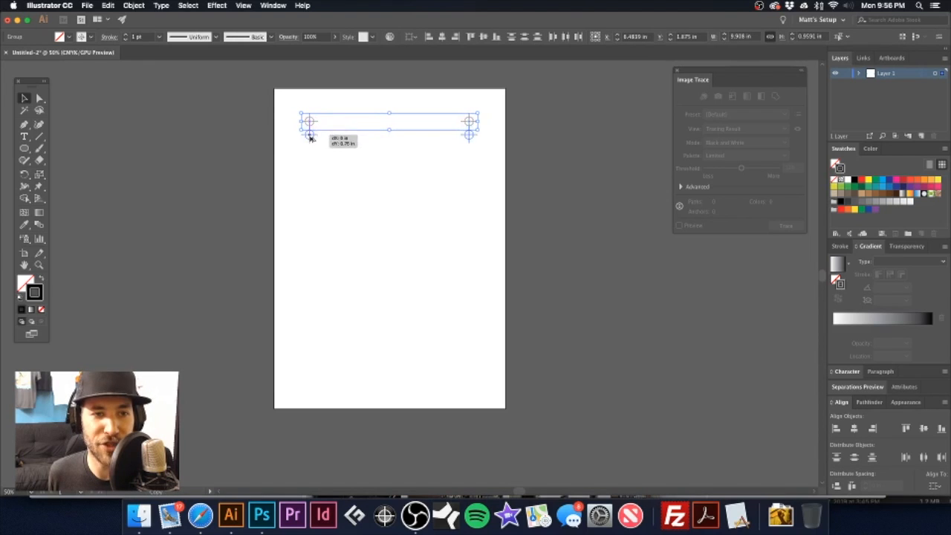
drag(309, 132, 309, 370)
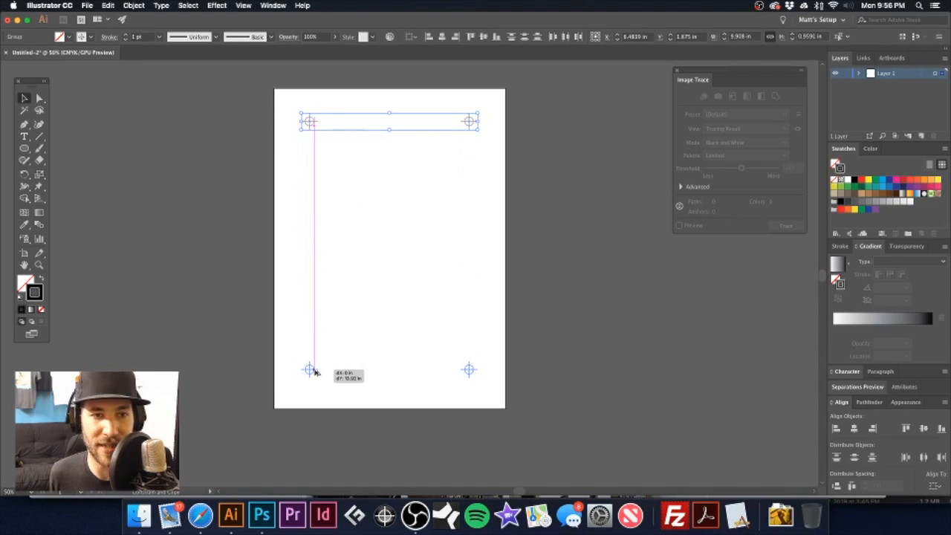
click(546, 371)
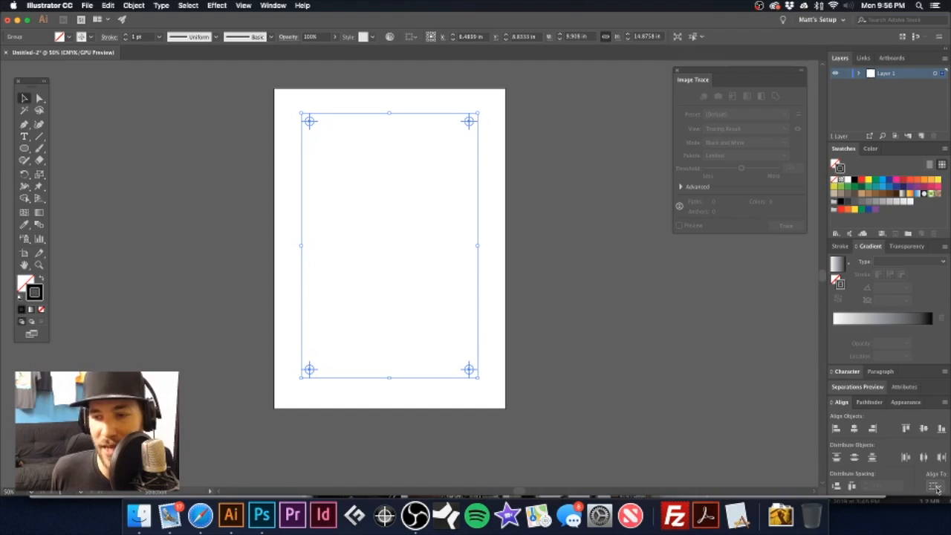
click(935, 485)
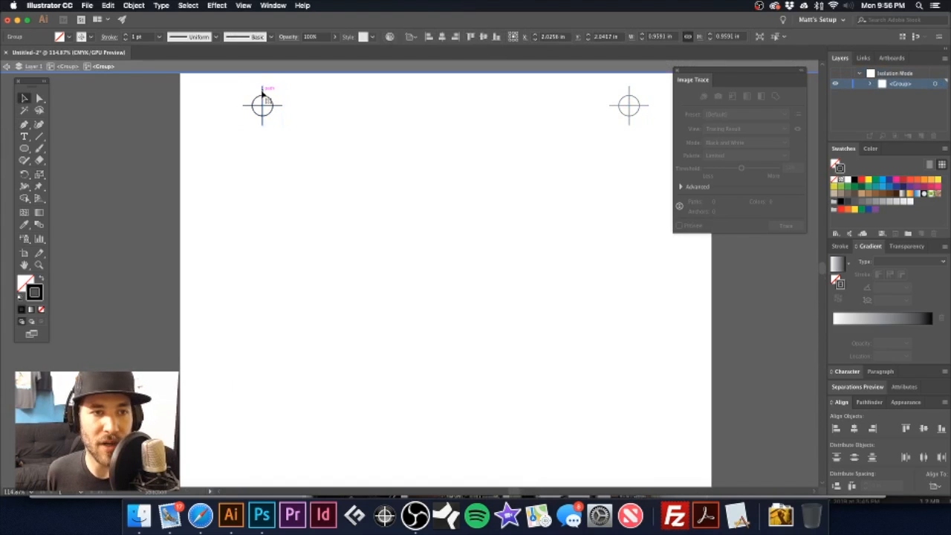
click(263, 106)
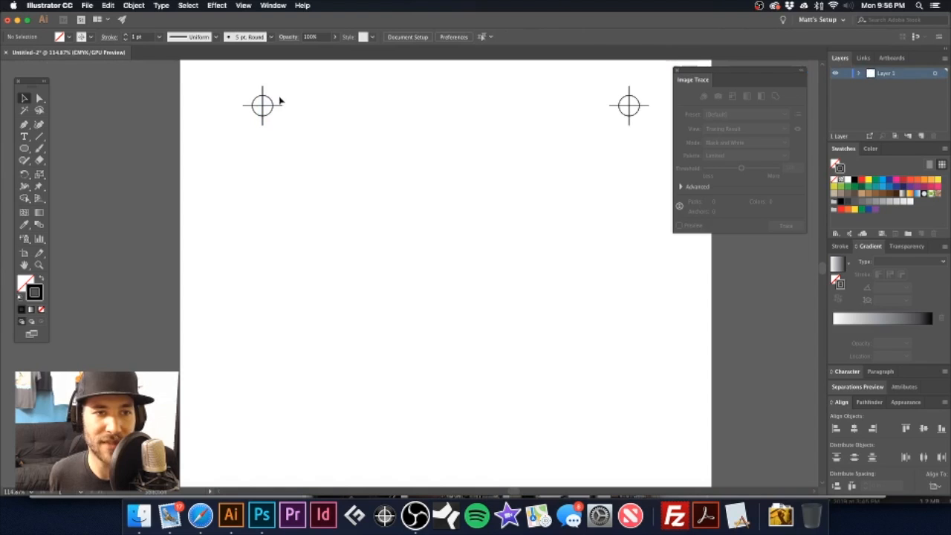
click(261, 105)
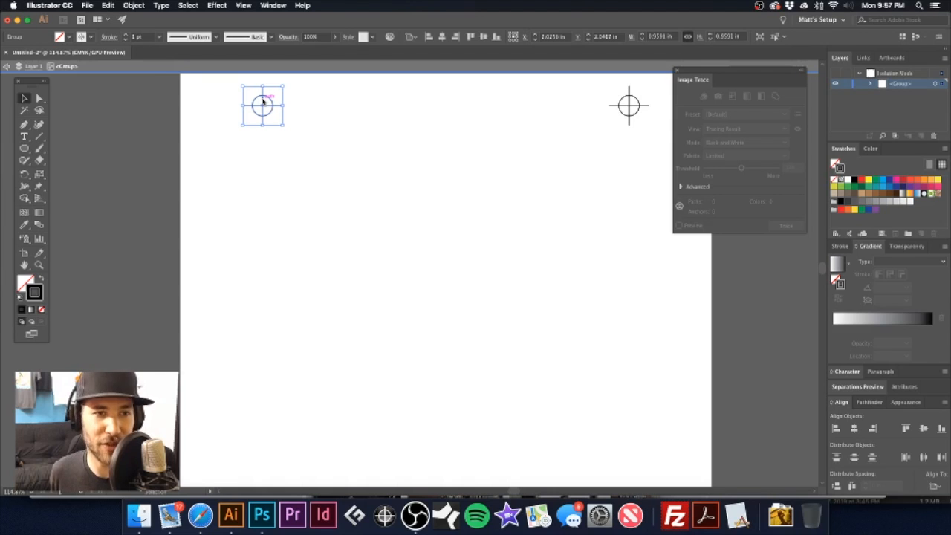
double_click(261, 104)
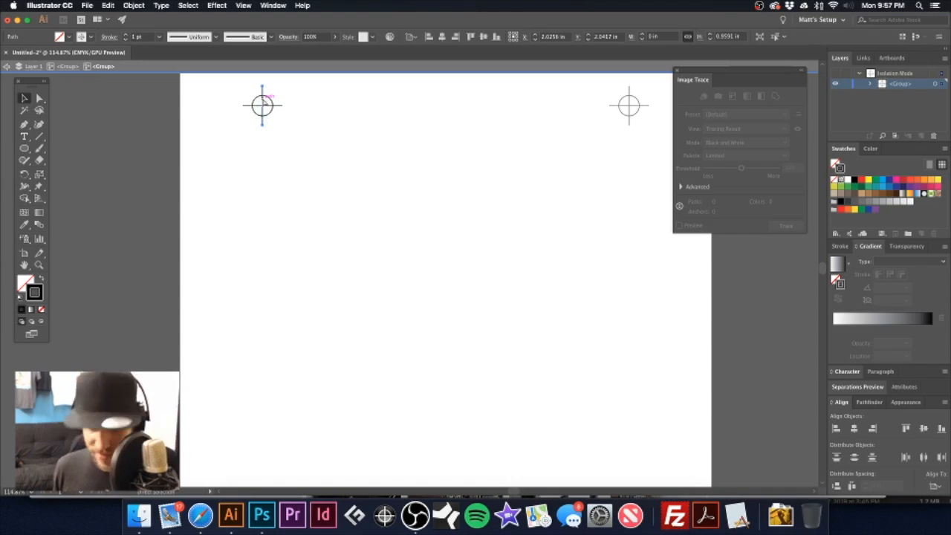
click(262, 104)
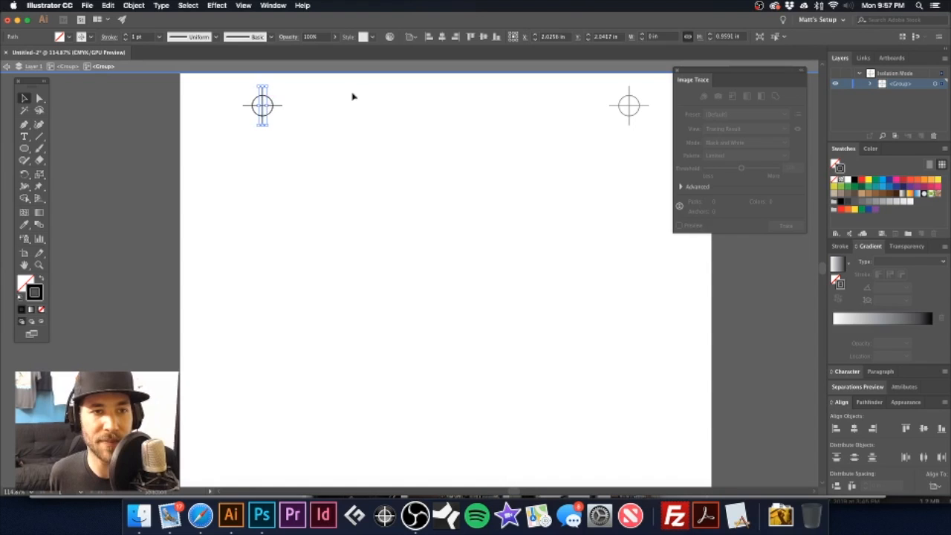
click(357, 100)
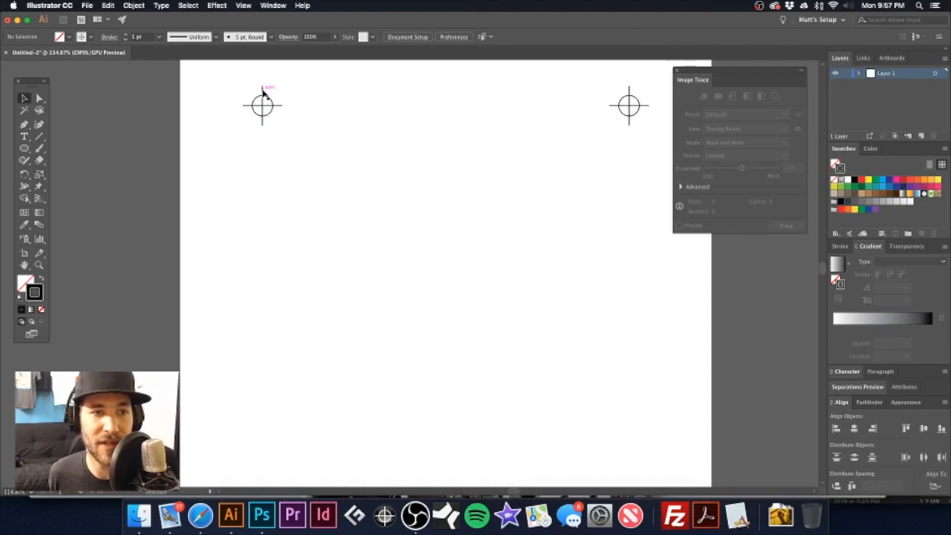
click(262, 105)
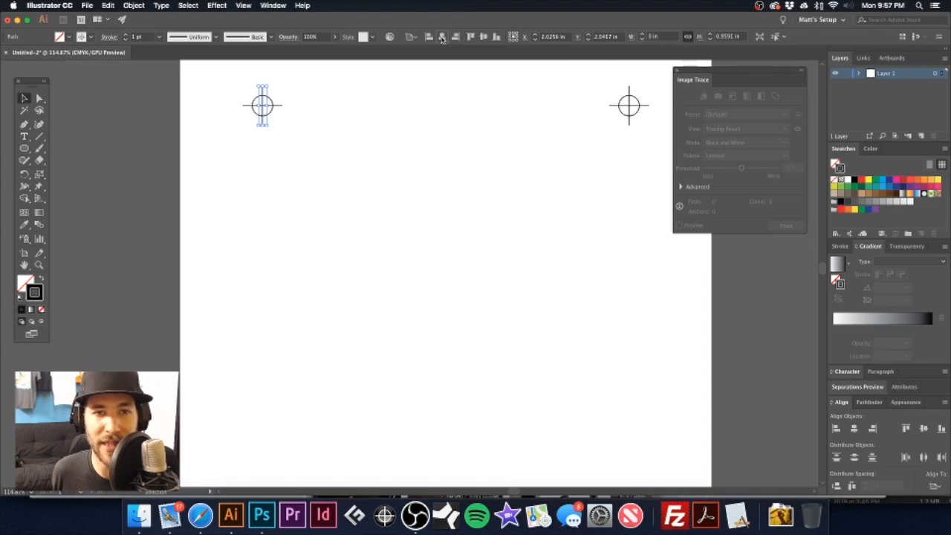
drag(262, 104, 445, 104)
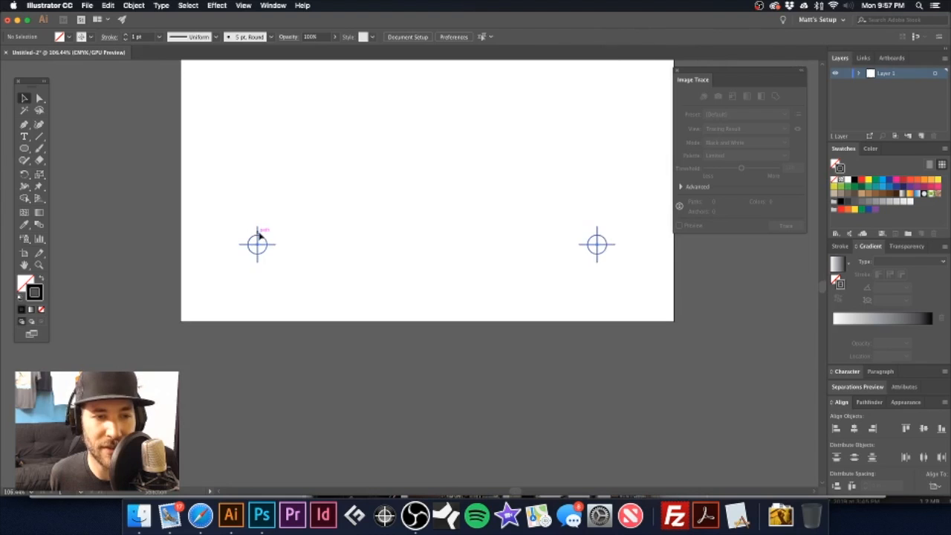
Step: Duplicate the mark's vertical line and move it to the page's horizontal centre (X 5.5 in)
double_click(257, 244)
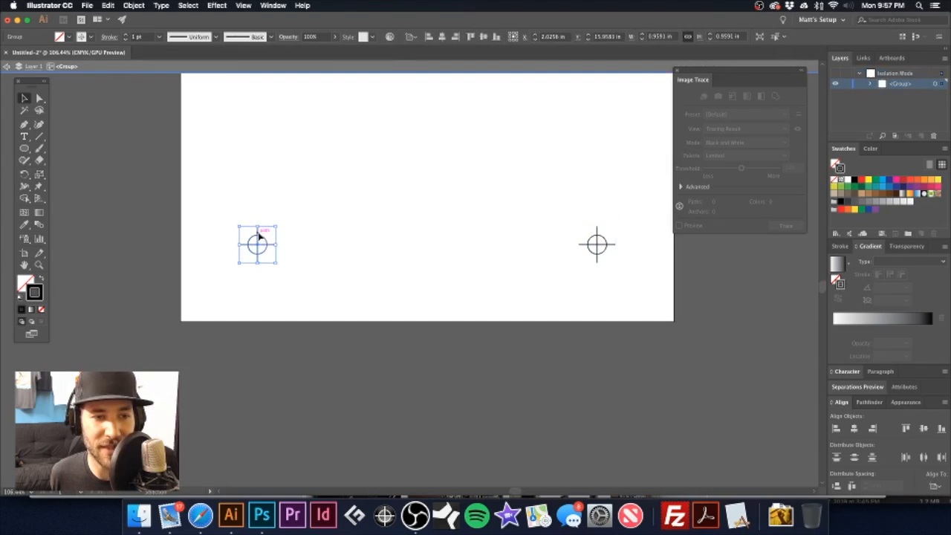
double_click(257, 244)
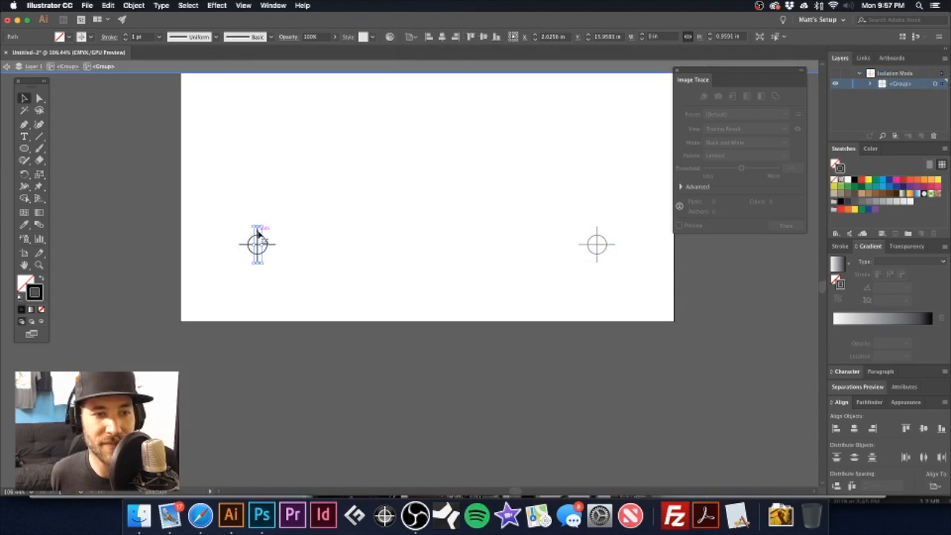
click(349, 210)
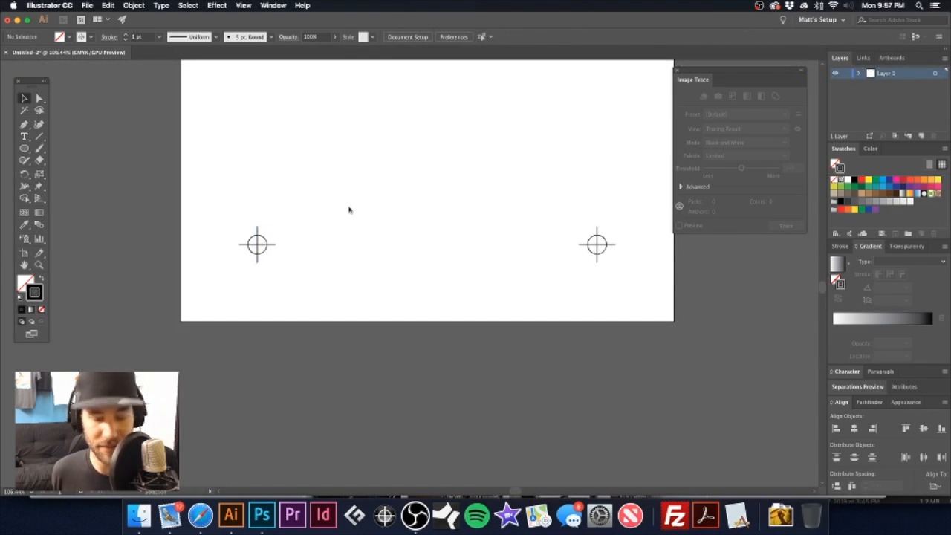
click(257, 244)
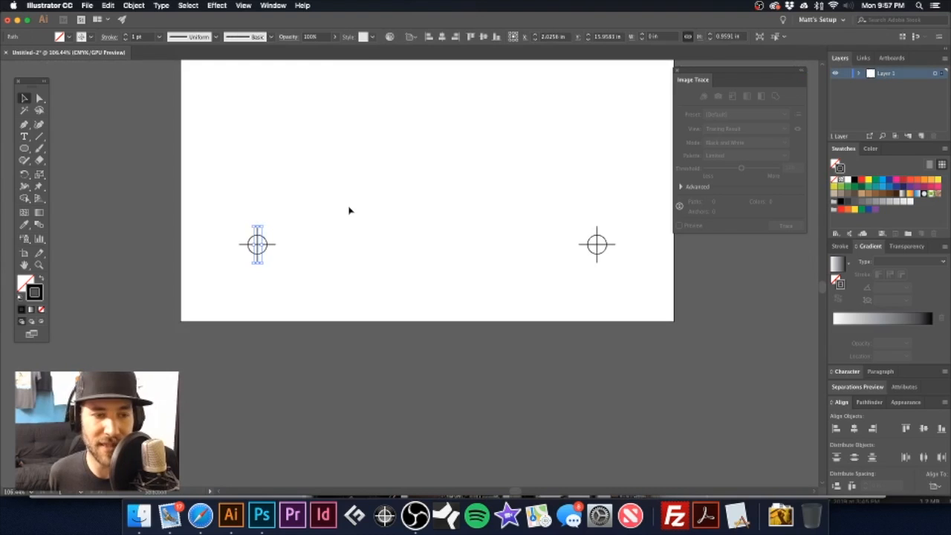
drag(257, 245, 427, 245)
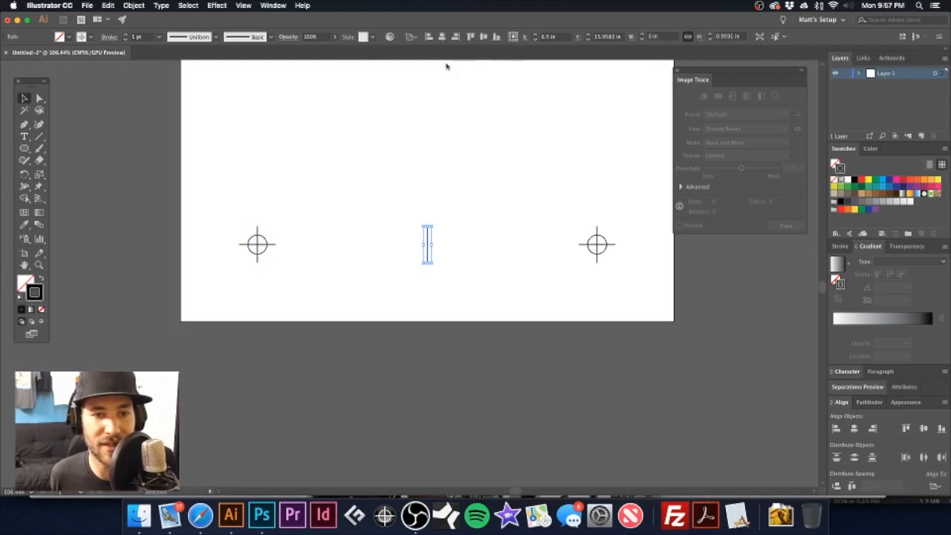
click(522, 132)
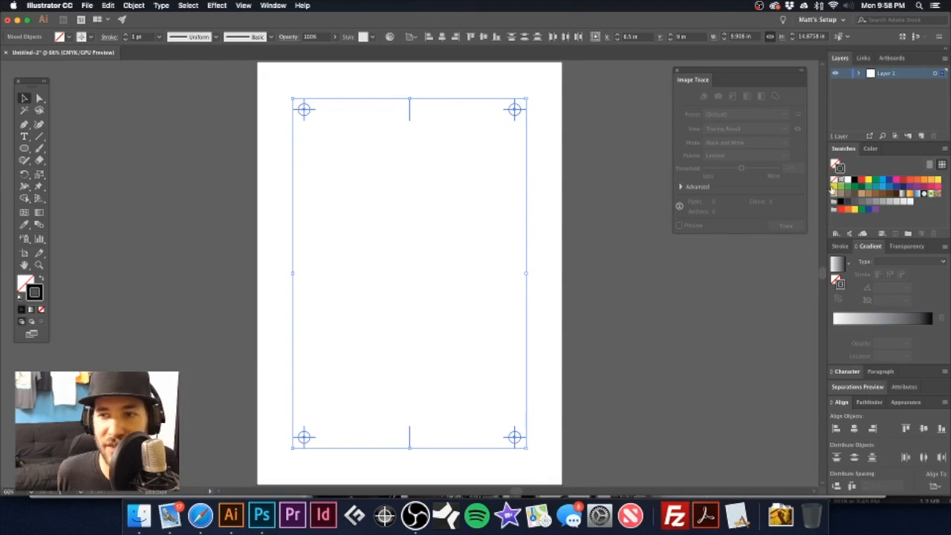
Step: Deselect the completed set of corner crosshairs and top and bottom centre ticks
click(443, 224)
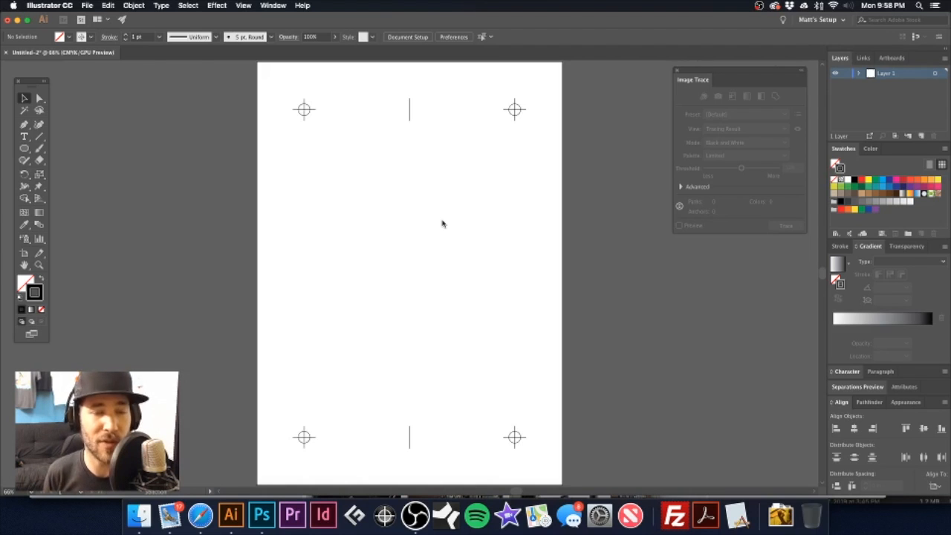
mouse_move(355, 199)
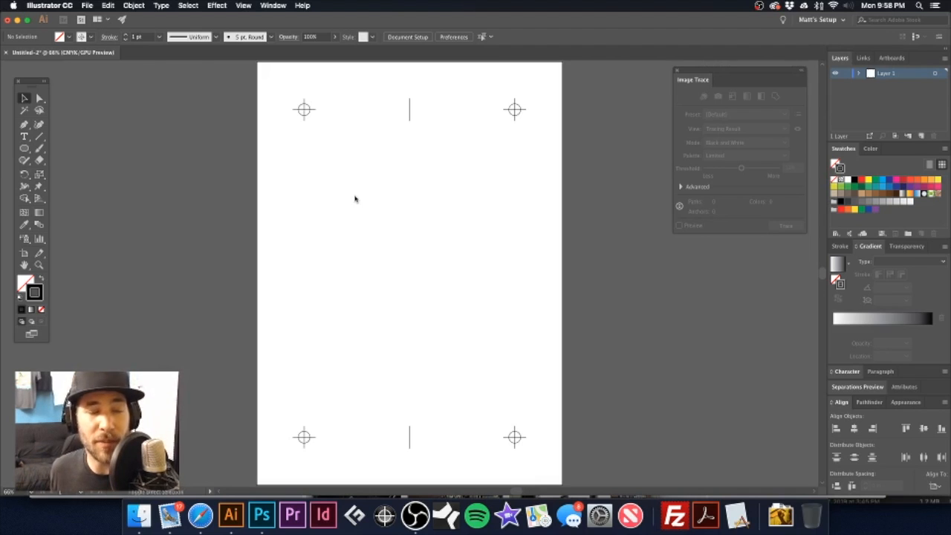
mouse_move(376, 182)
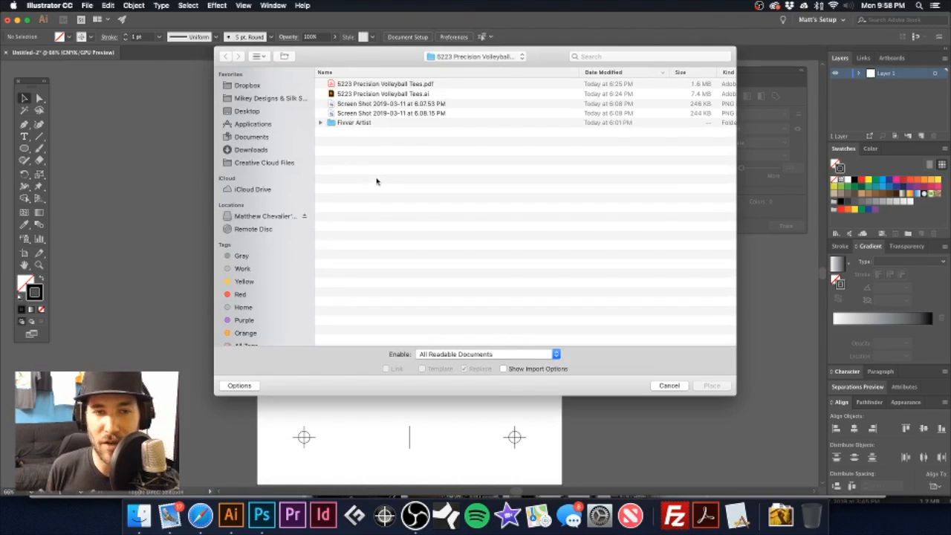
mouse_move(260, 96)
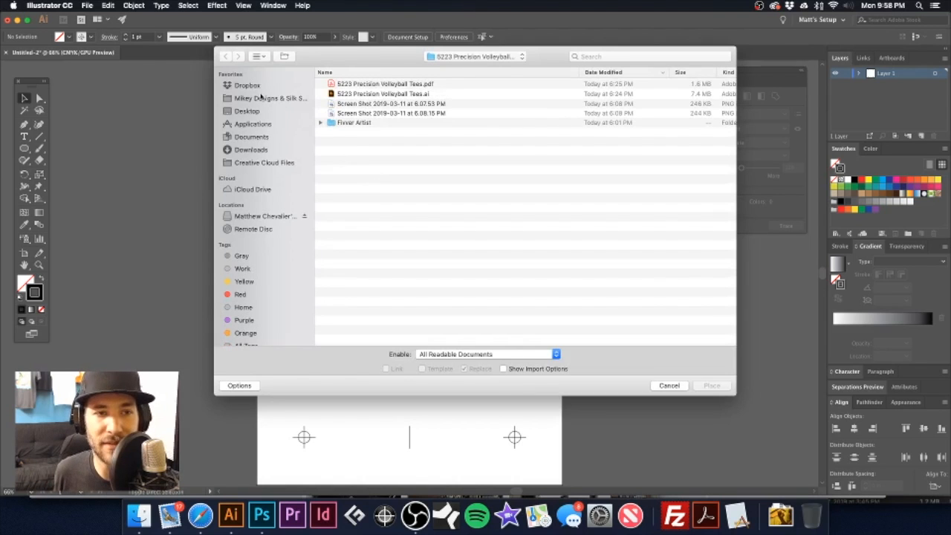
Step: Browse to T-Shirt Jobs > 5179 Mr Visitor Tees and place the Mr Visitor back PSD
click(269, 98)
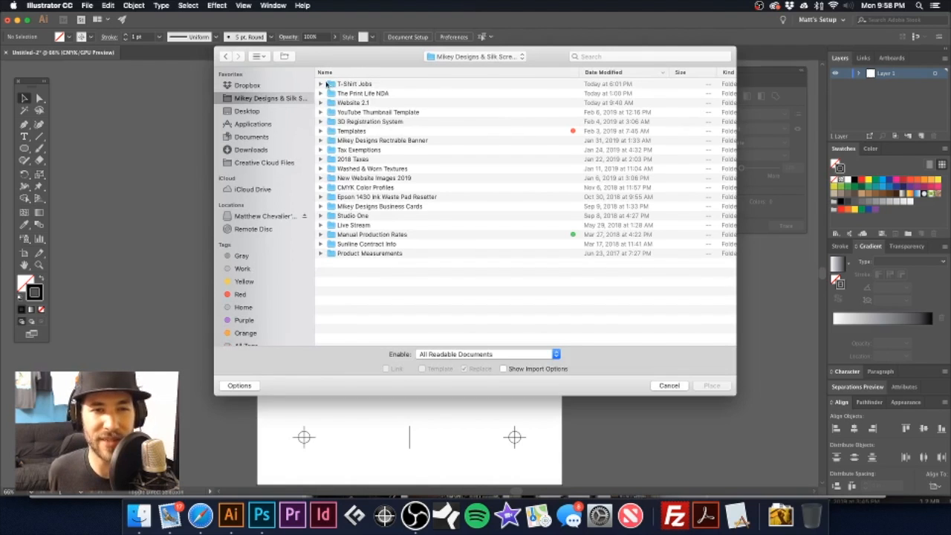
click(354, 84)
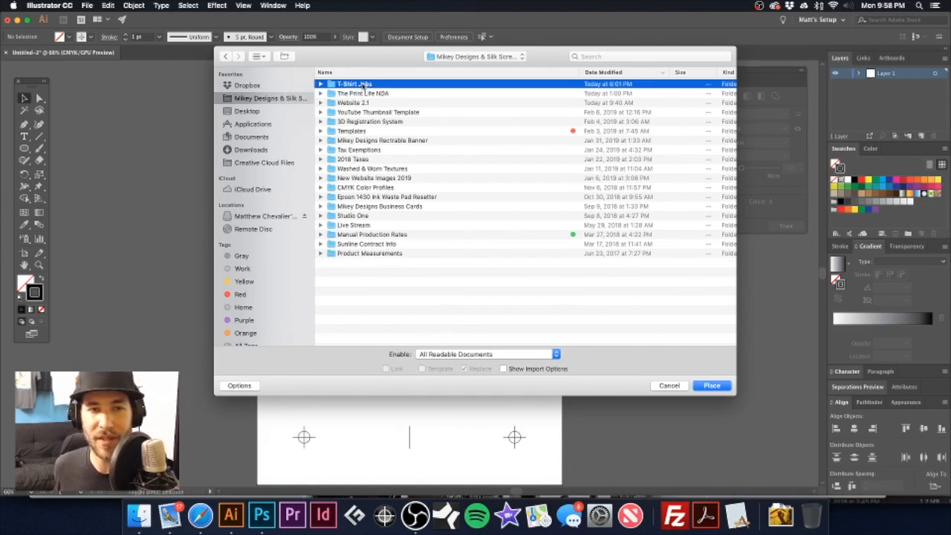
double_click(355, 84)
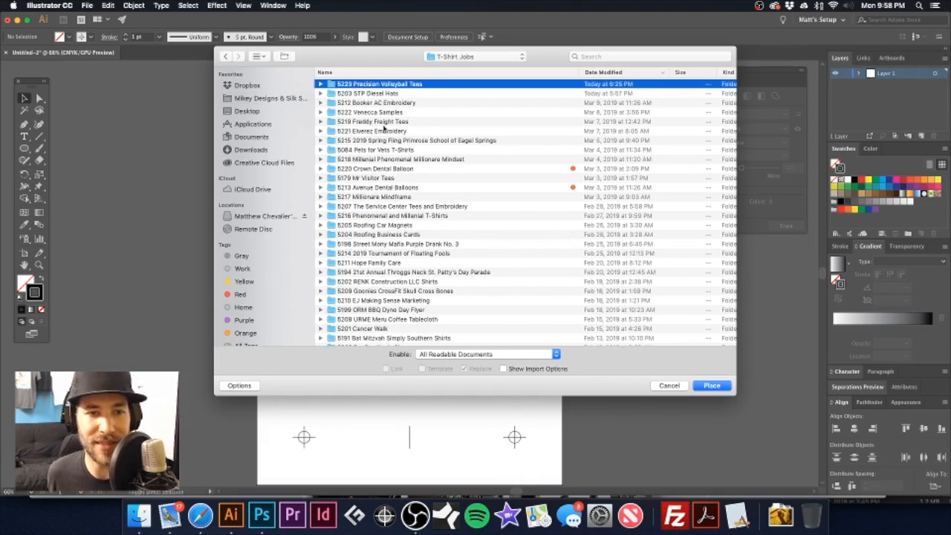
mouse_move(375, 182)
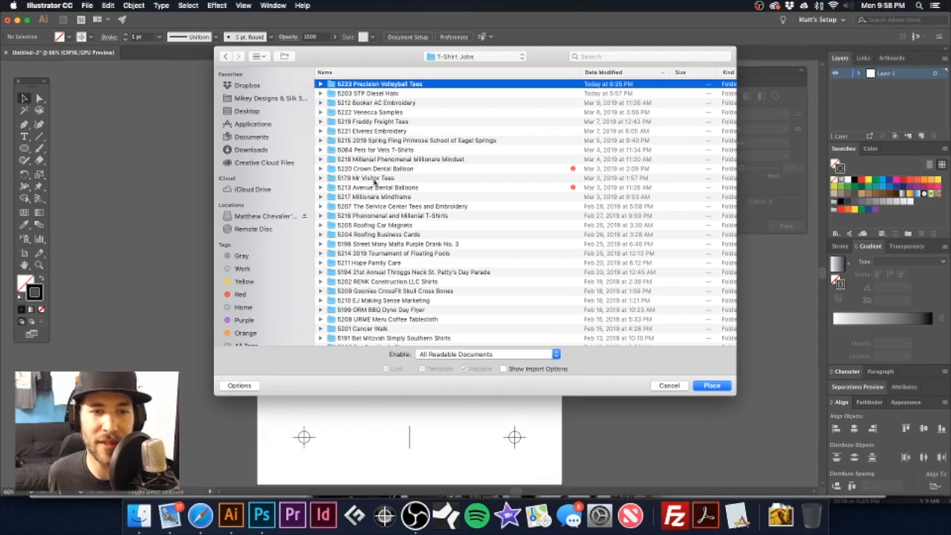
double_click(365, 178)
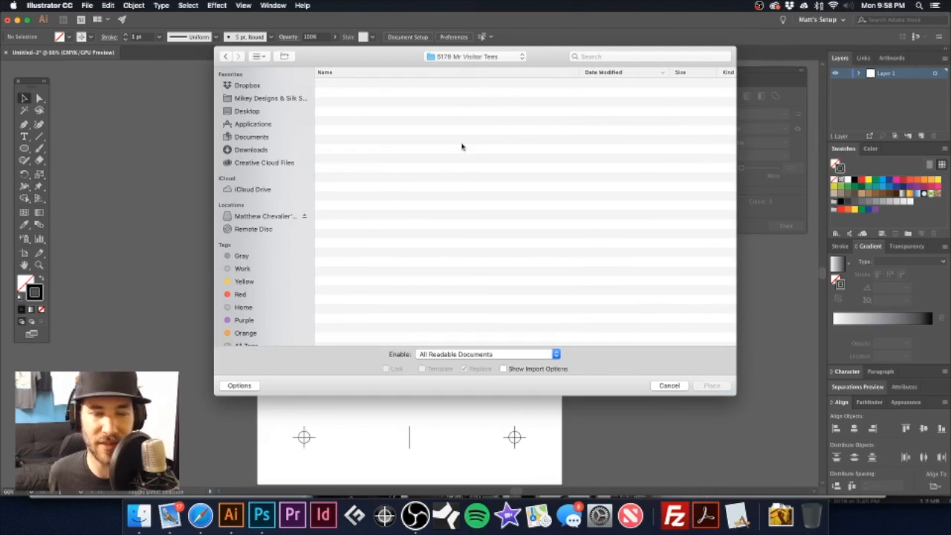
click(366, 108)
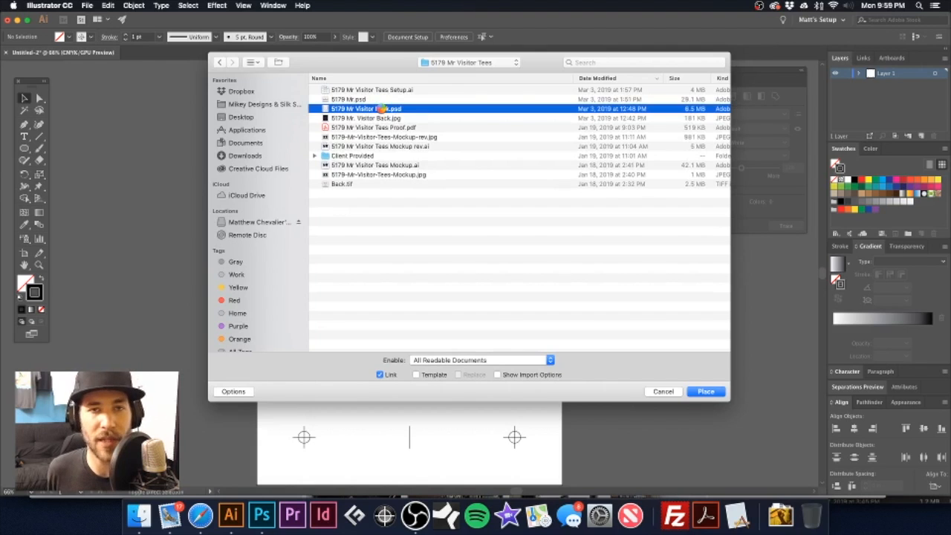
click(705, 391)
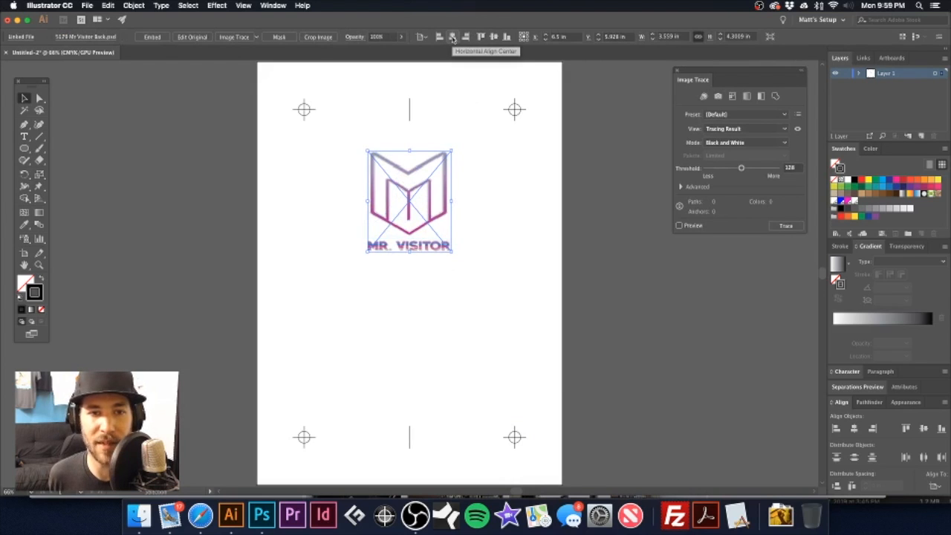
Step: Deselect the MR. VISITOR logo, now centred beneath the top centre mark
click(510, 181)
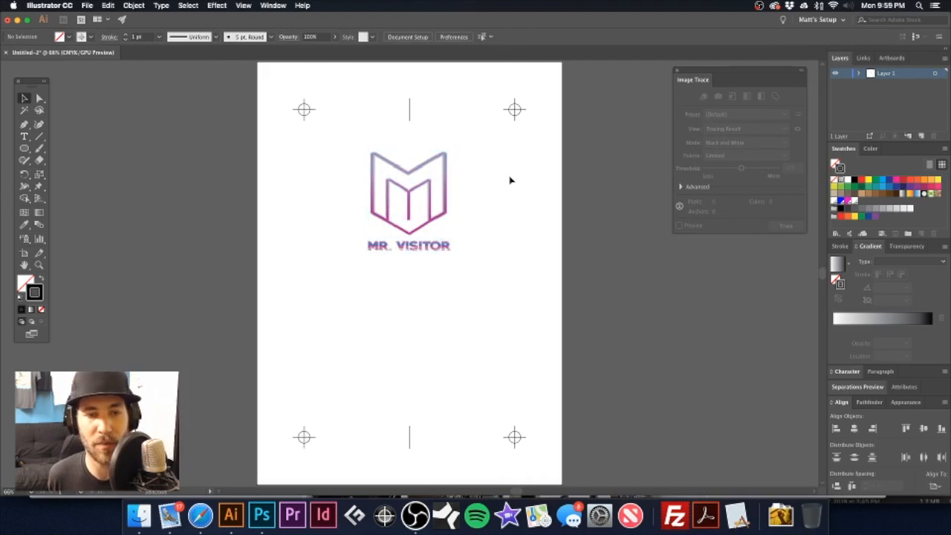
mouse_move(501, 176)
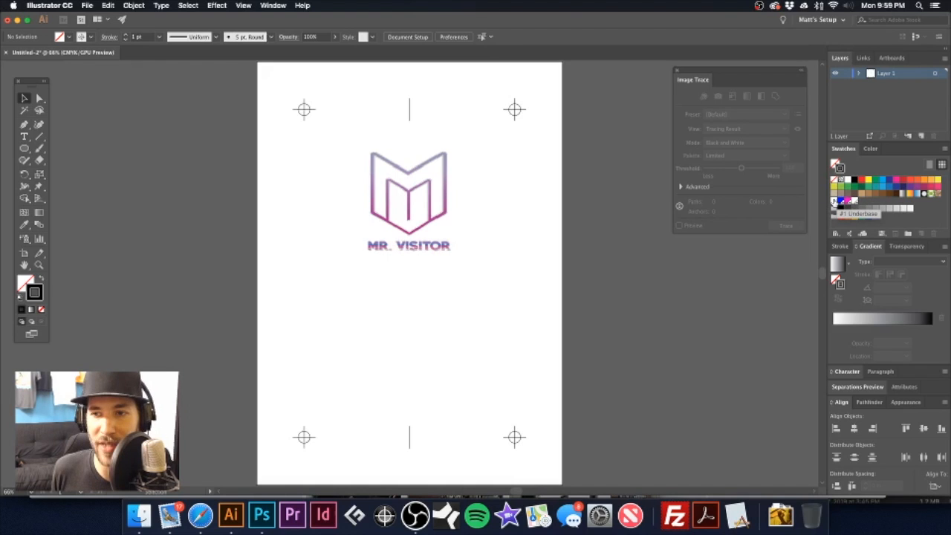
mouse_move(845, 201)
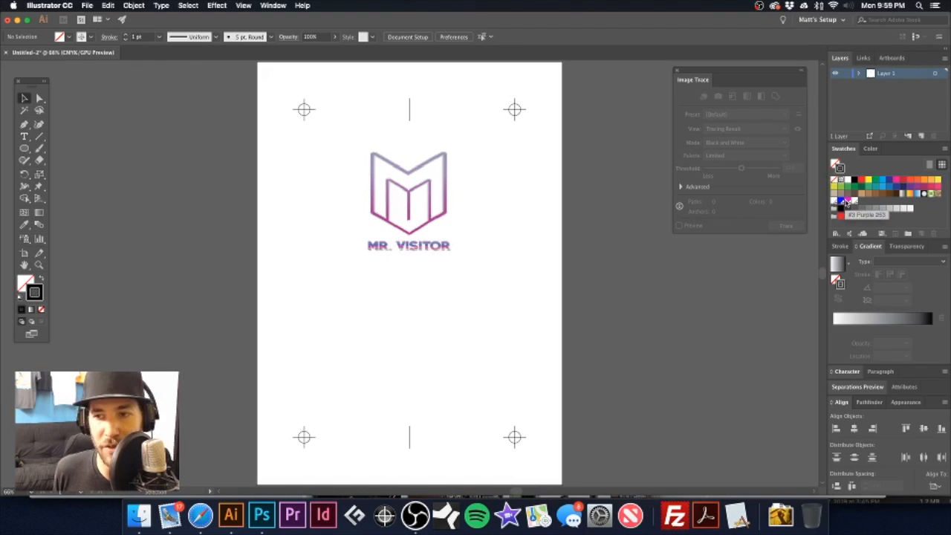
mouse_move(679, 187)
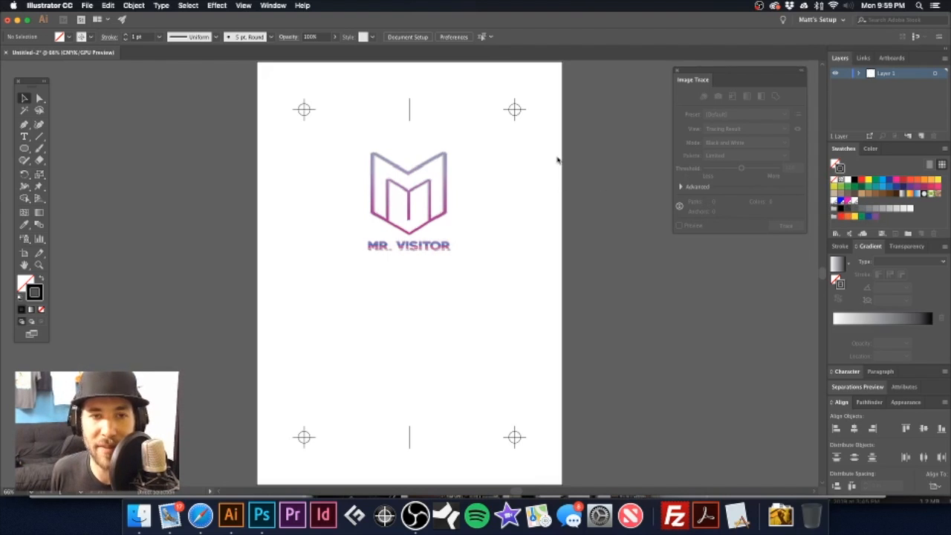
mouse_move(380, 127)
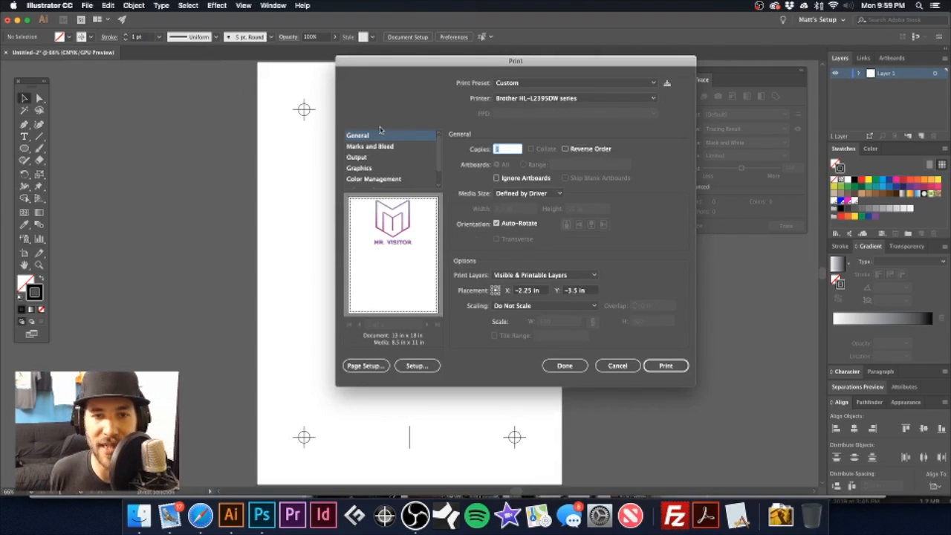
Step: Print to AccuRIP to Epson 1430 with 13x19 Super B media size
click(575, 97)
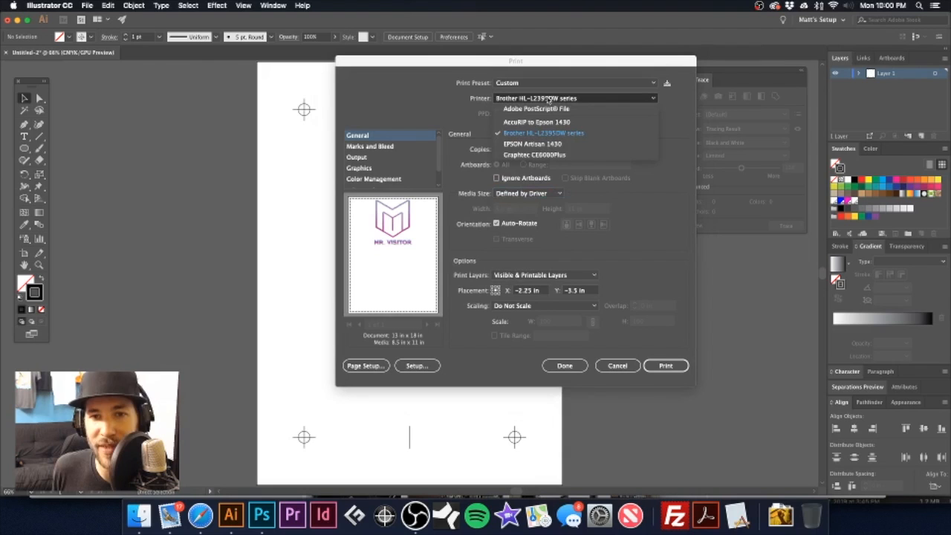
mouse_move(543, 121)
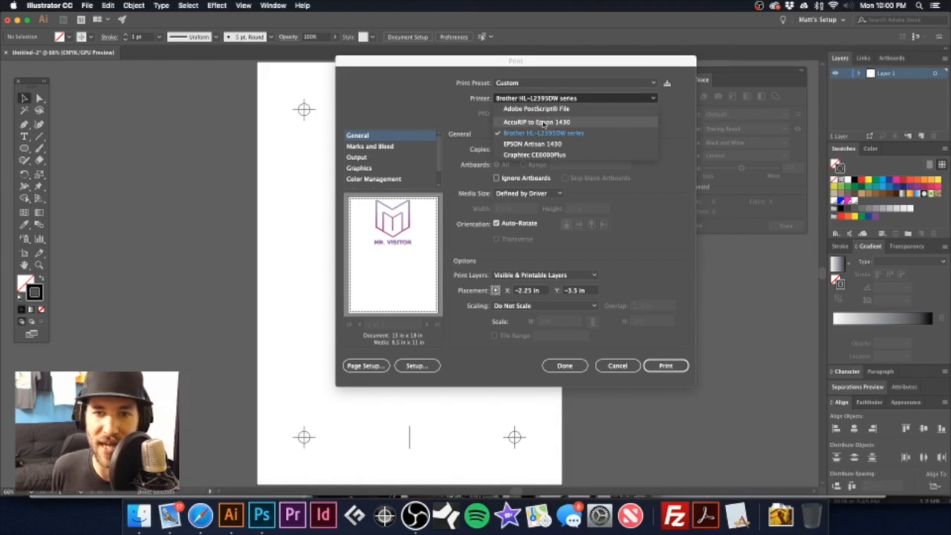
click(536, 122)
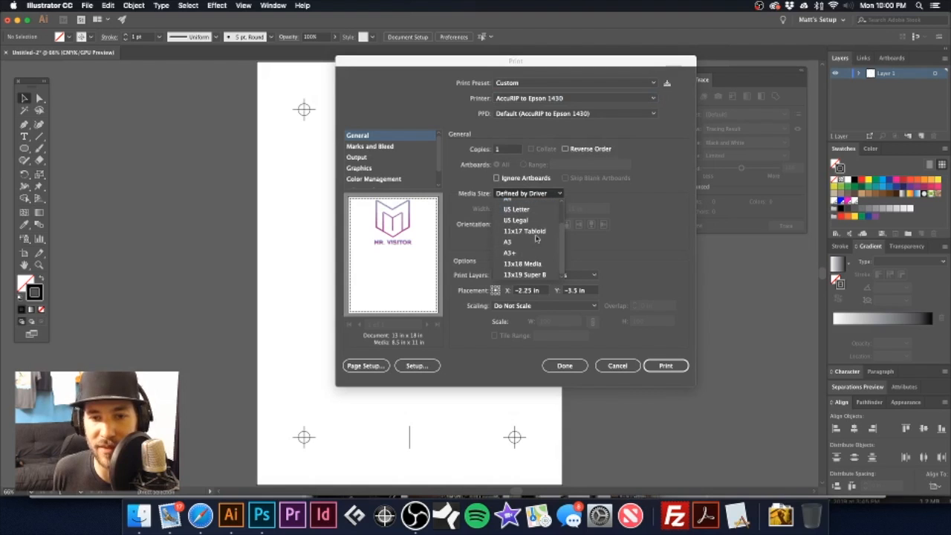
mouse_move(524, 275)
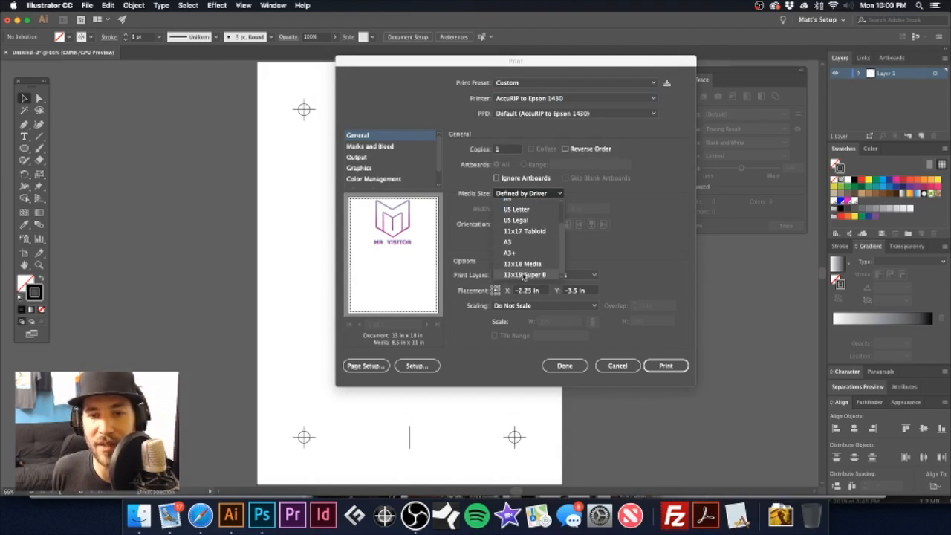
click(523, 274)
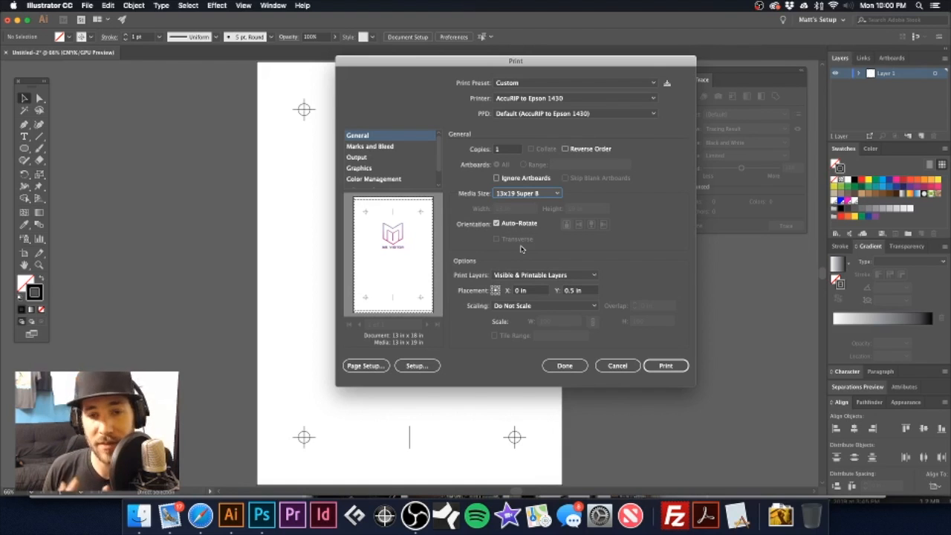
mouse_move(444, 222)
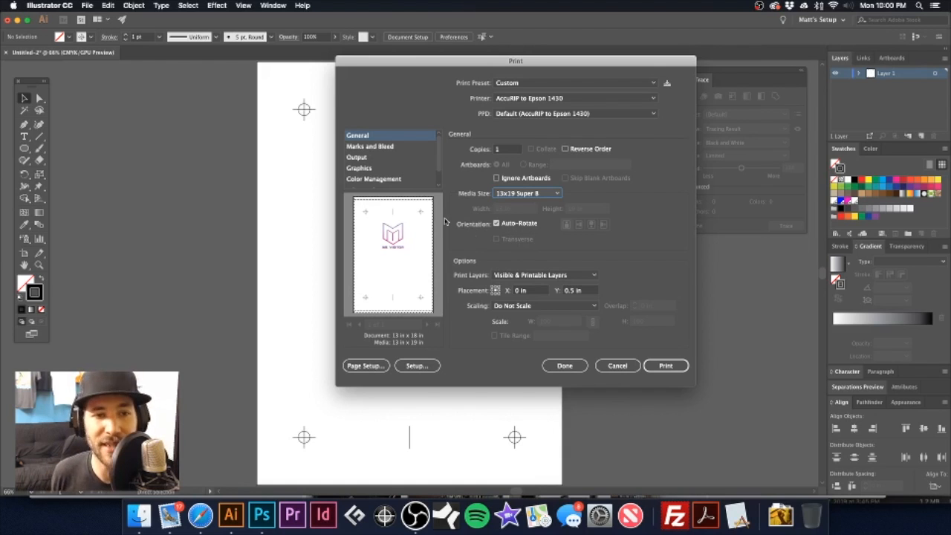
Step: Review the Marks and Bleed settings, then switch to the Output settings
click(369, 145)
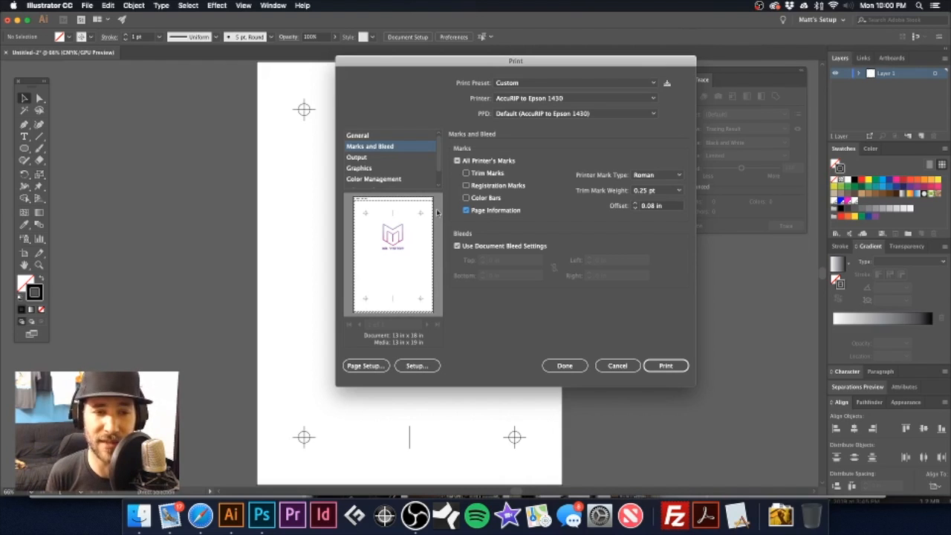
click(357, 134)
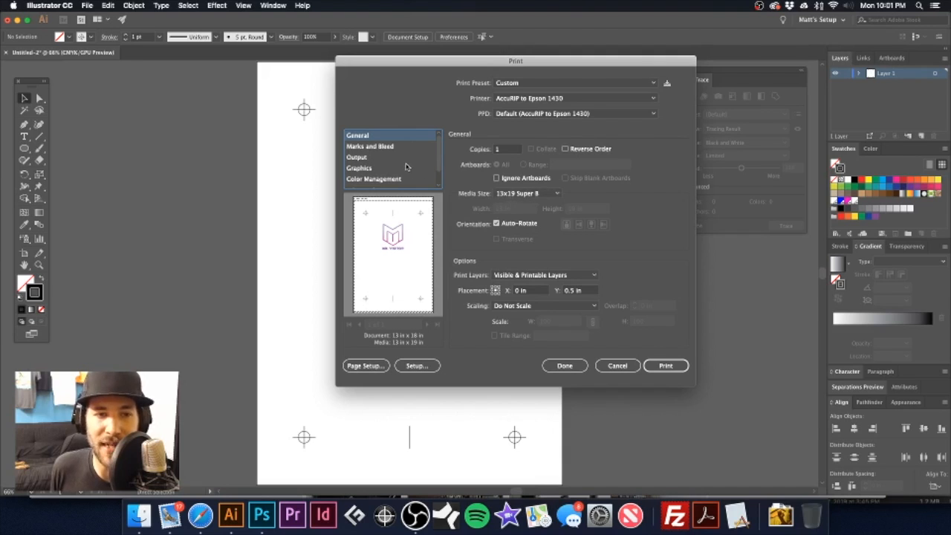
click(369, 146)
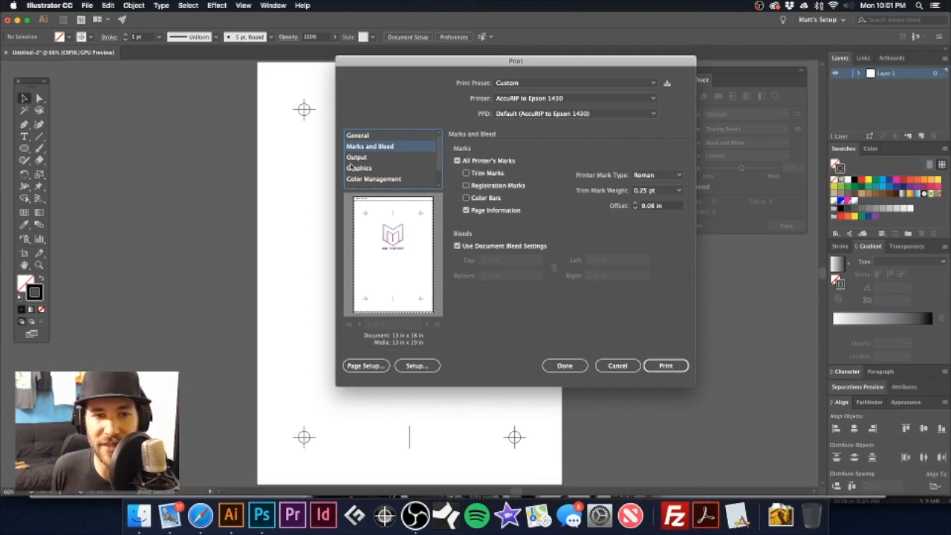
click(357, 157)
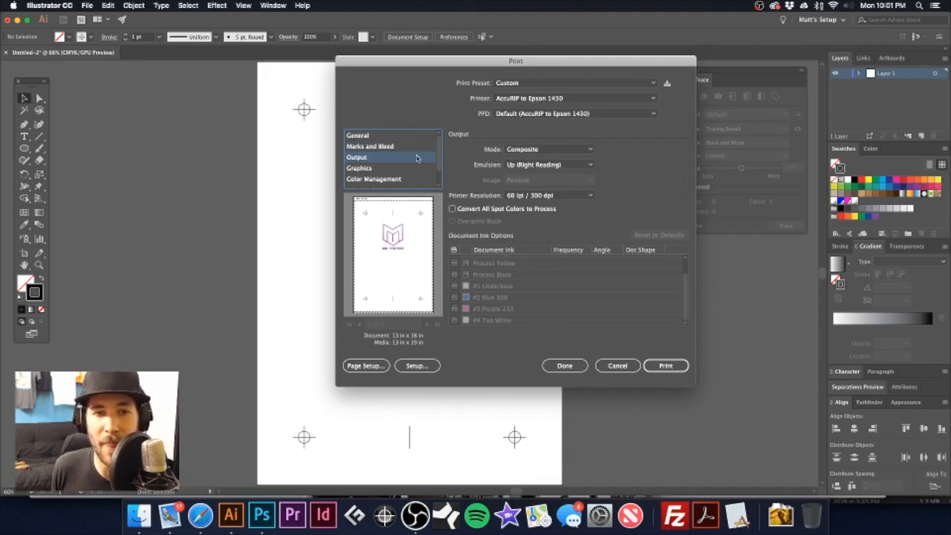
Step: Set output Mode to Separations (Host-Based) and close the Print dialog
click(548, 149)
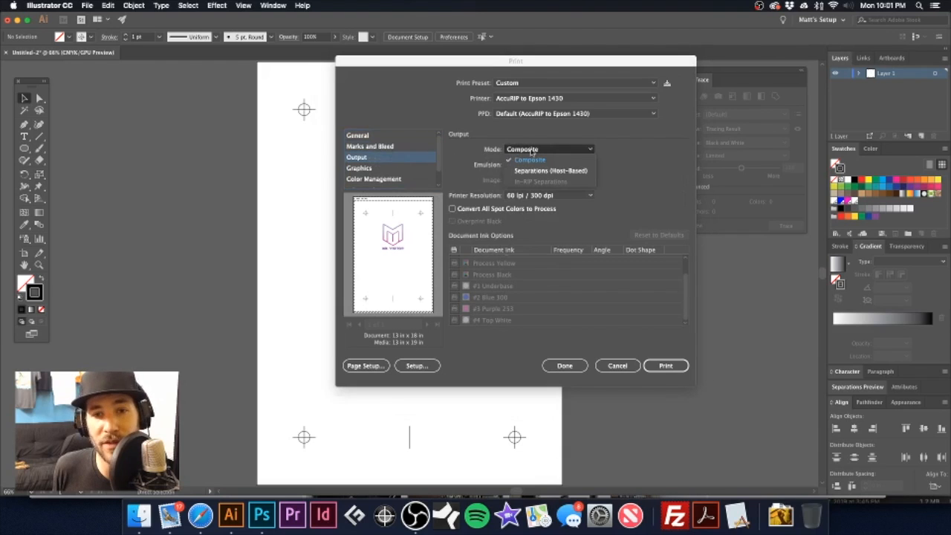
click(550, 170)
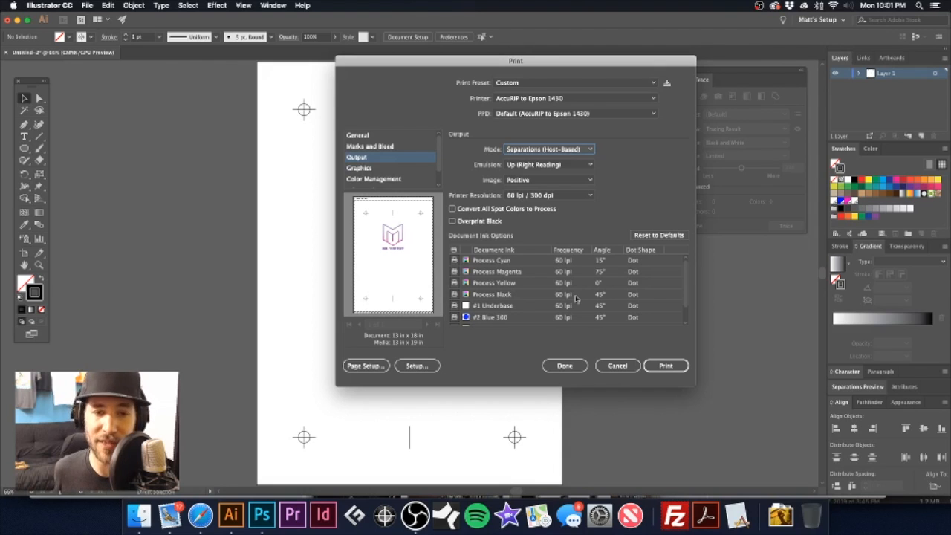
mouse_move(505, 266)
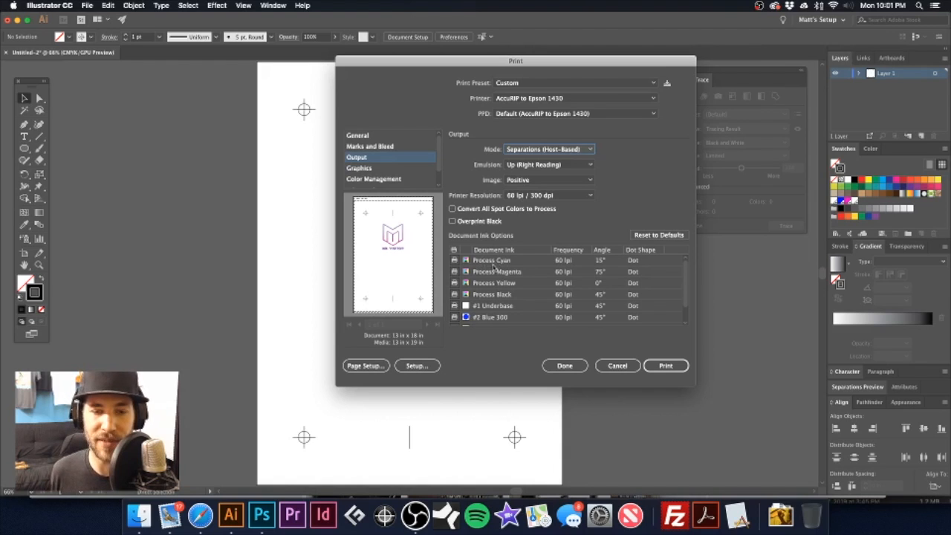
mouse_move(533, 324)
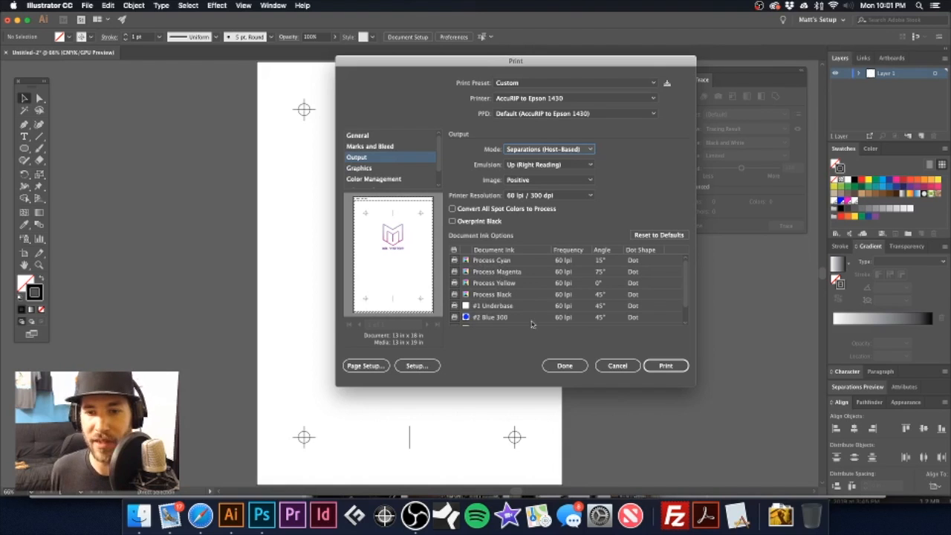
click(617, 365)
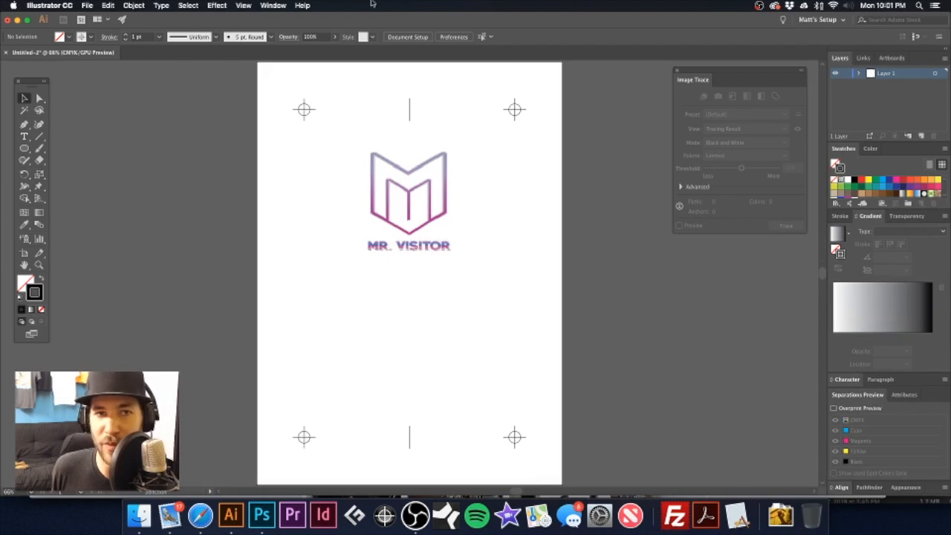
Step: Reopen the Print dialog, still set to the Epson 1430 RIP on 13x19 Super B
click(272, 5)
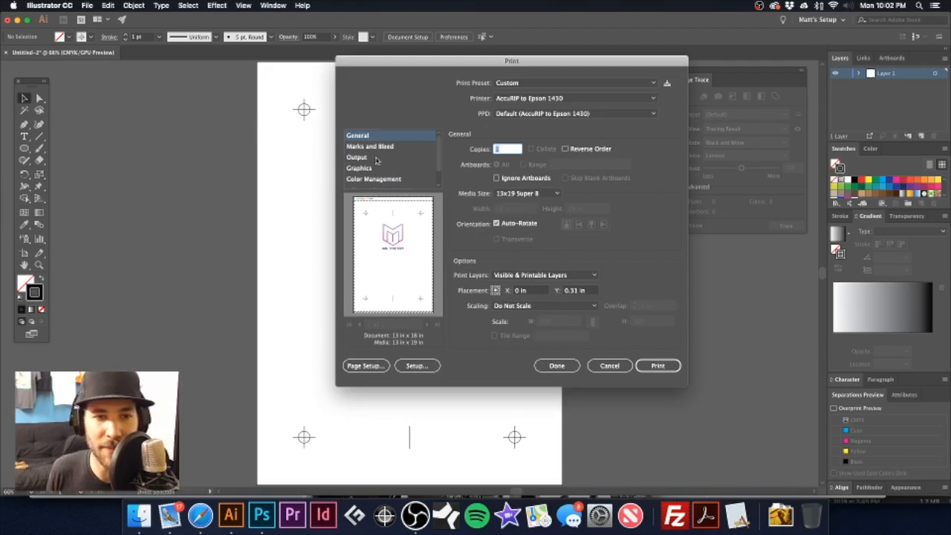
Step: In Output, turn off printing for the Process Cyan, Magenta, Yellow and Black plates
click(357, 157)
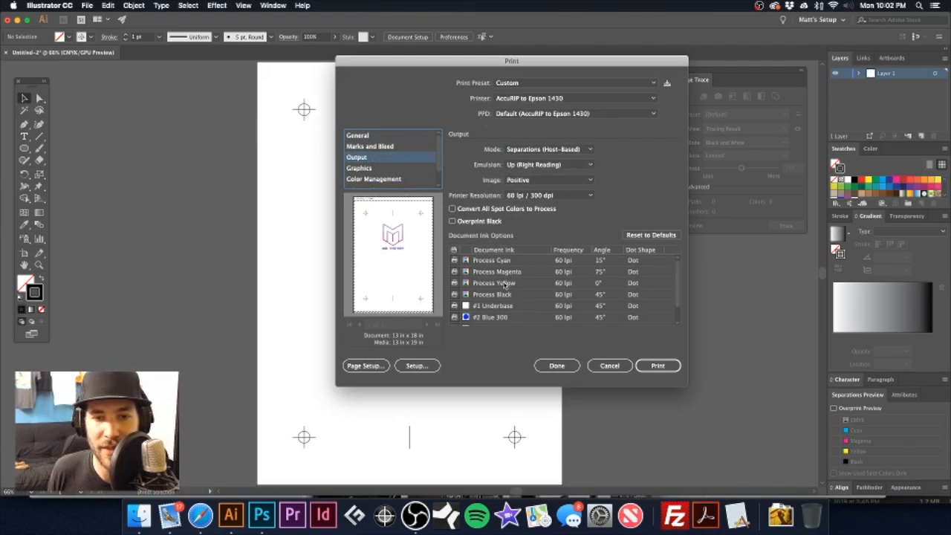
click(454, 282)
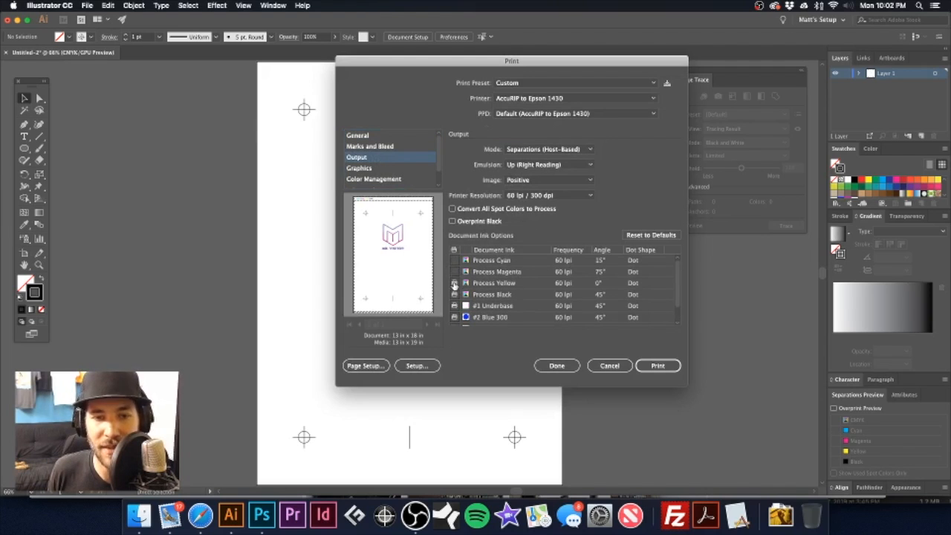
click(454, 282)
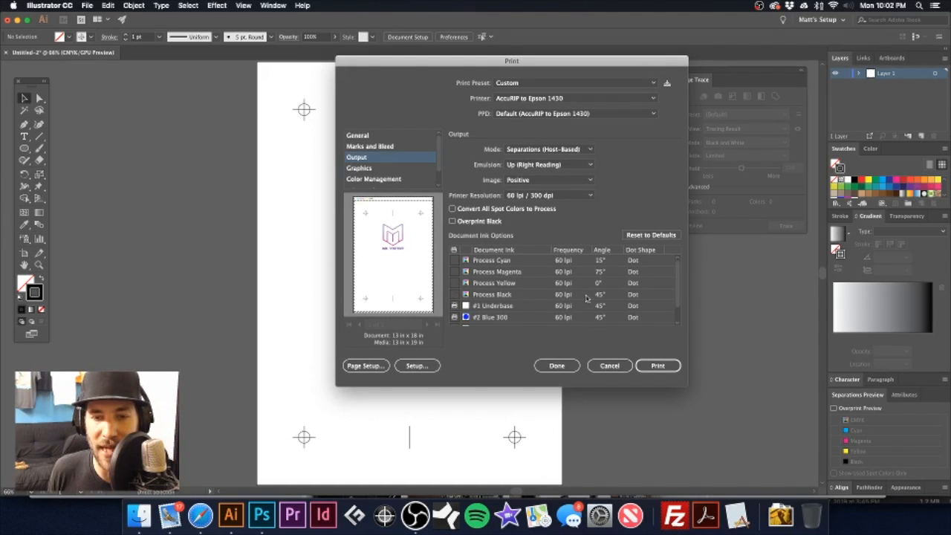
scroll(down, 3)
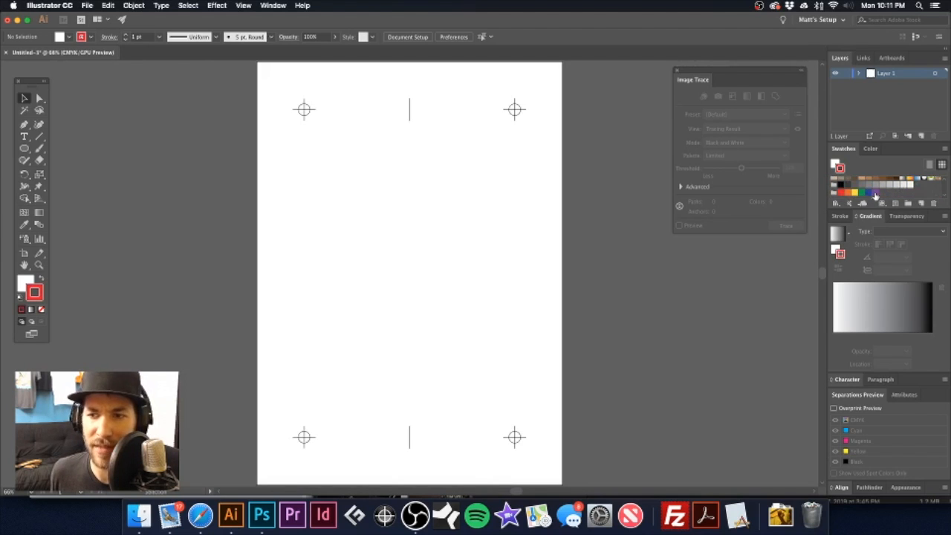
Step: Delete the selected unused swatches and confirm with Yes
click(920, 202)
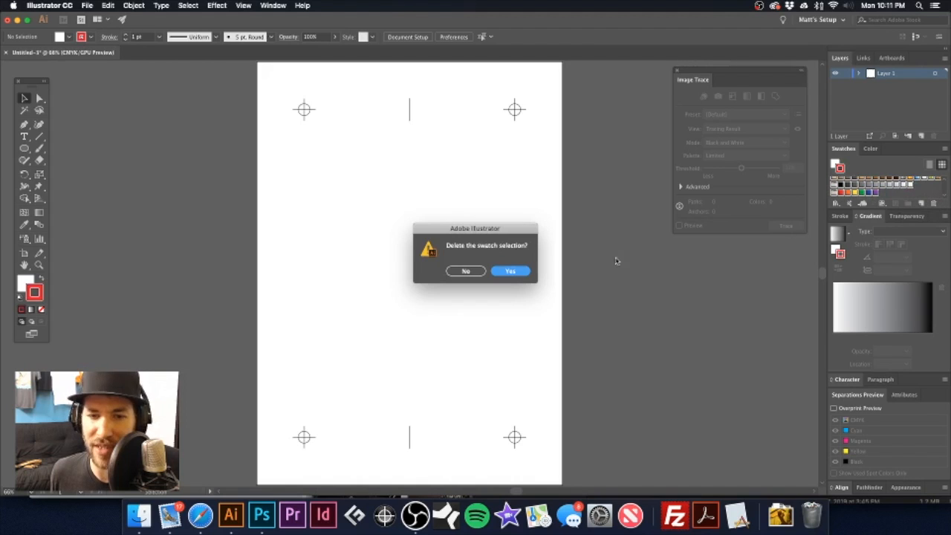
click(510, 270)
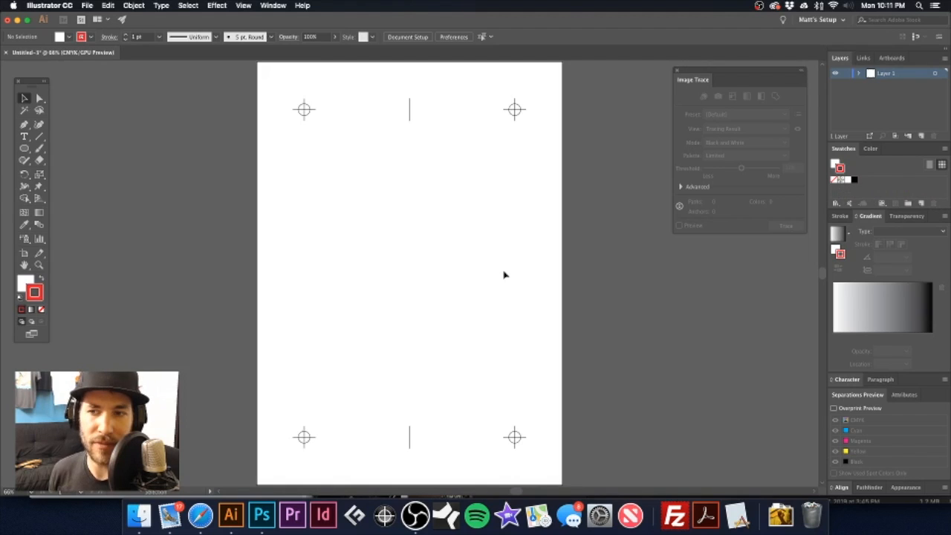
mouse_move(799, 203)
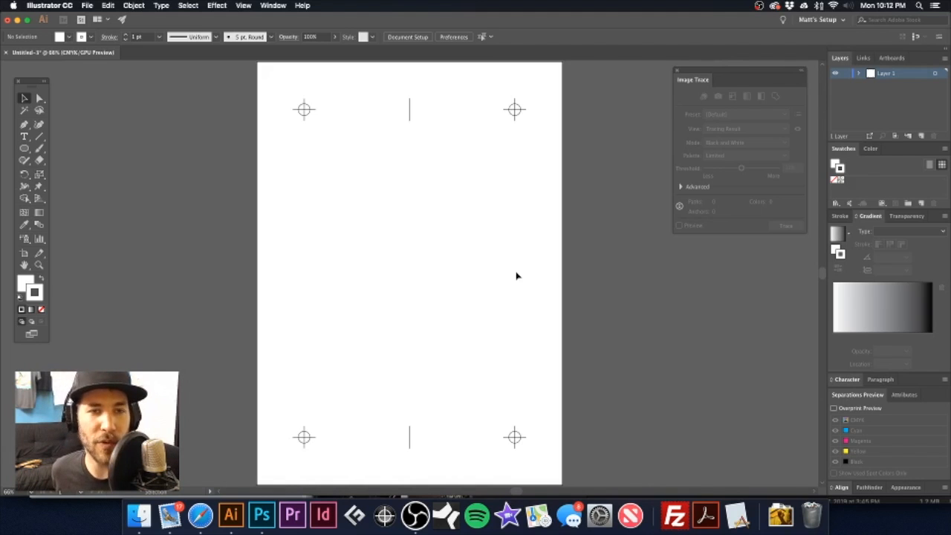
mouse_move(95, 7)
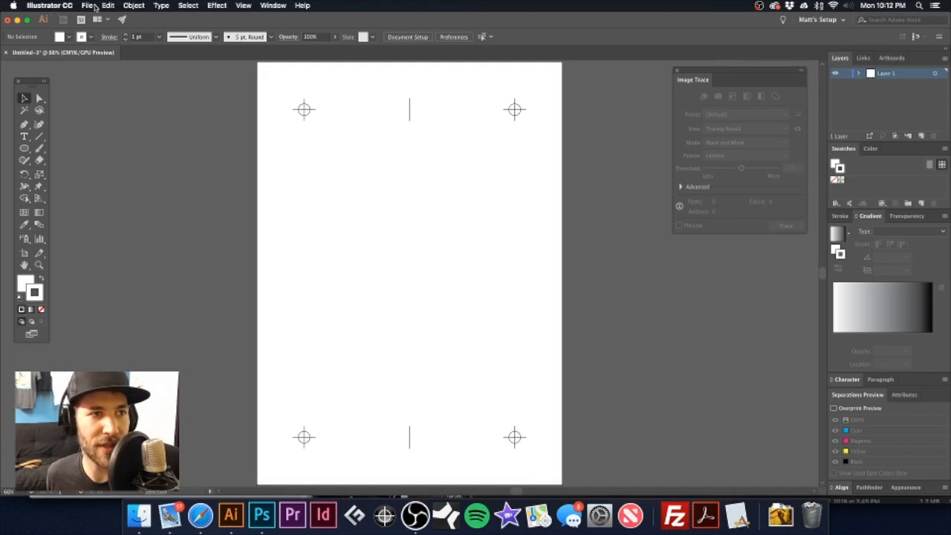
Step: Save the page in Illustrator Template (.ait) format as T-Shirt Registration Template
click(87, 6)
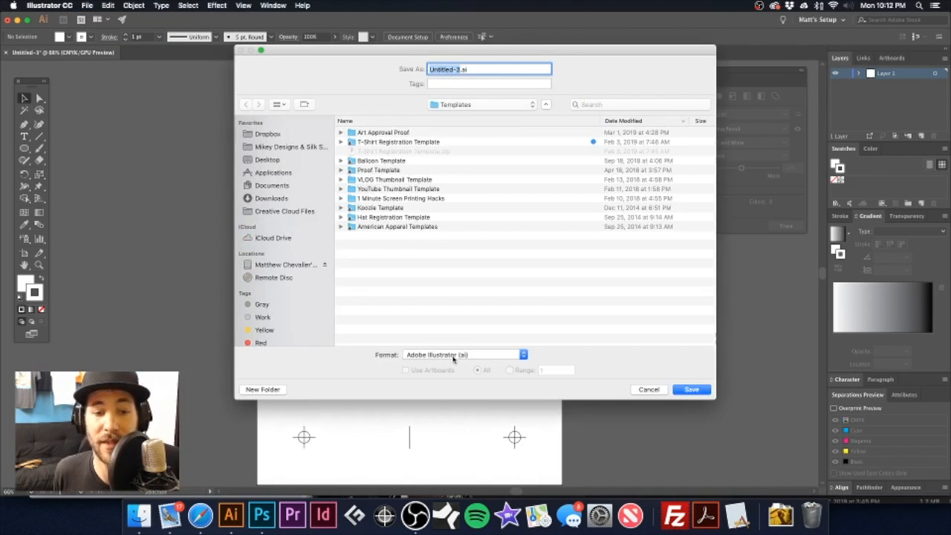
click(460, 354)
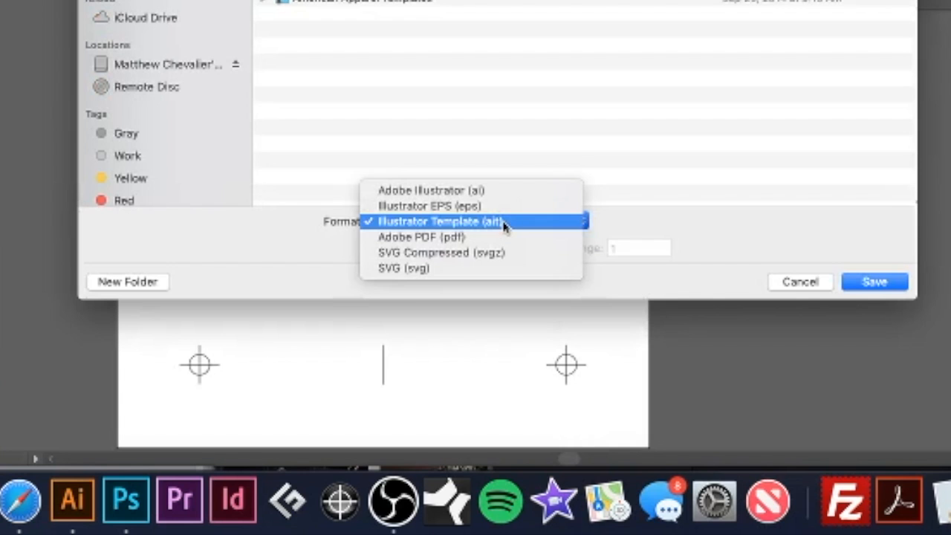
mouse_move(489, 232)
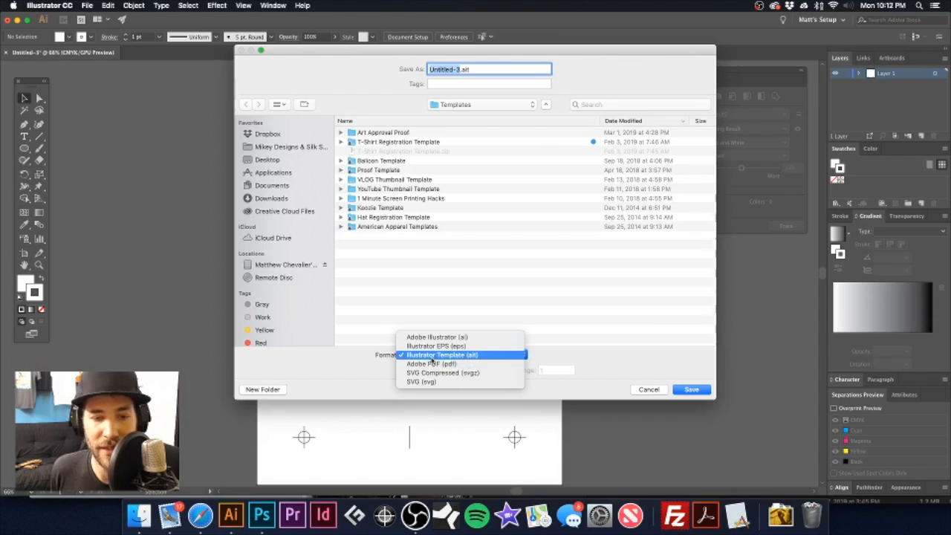
click(441, 354)
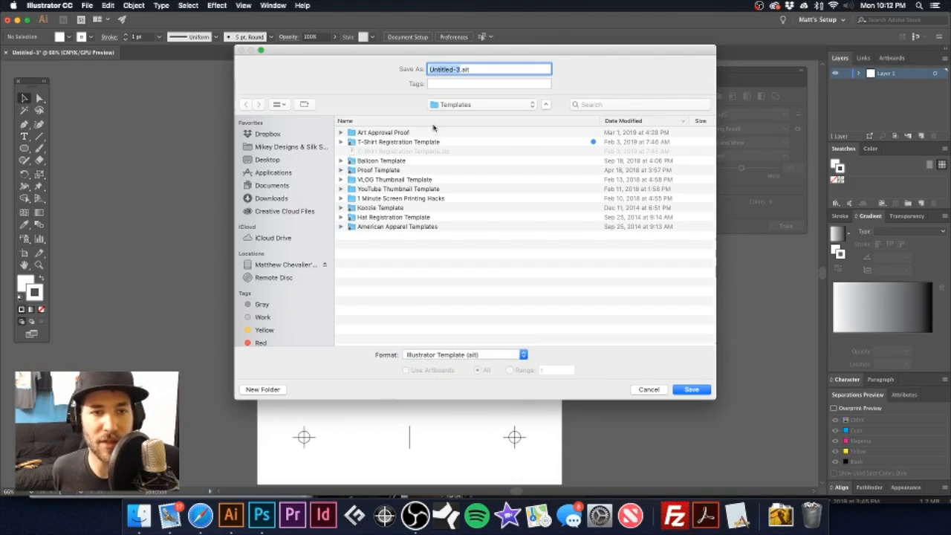
text(T-)
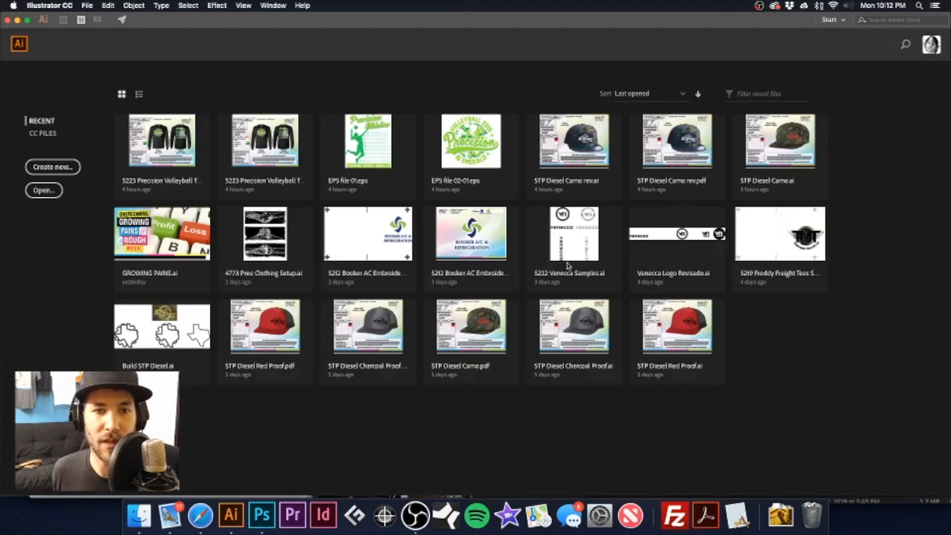
mouse_move(521, 247)
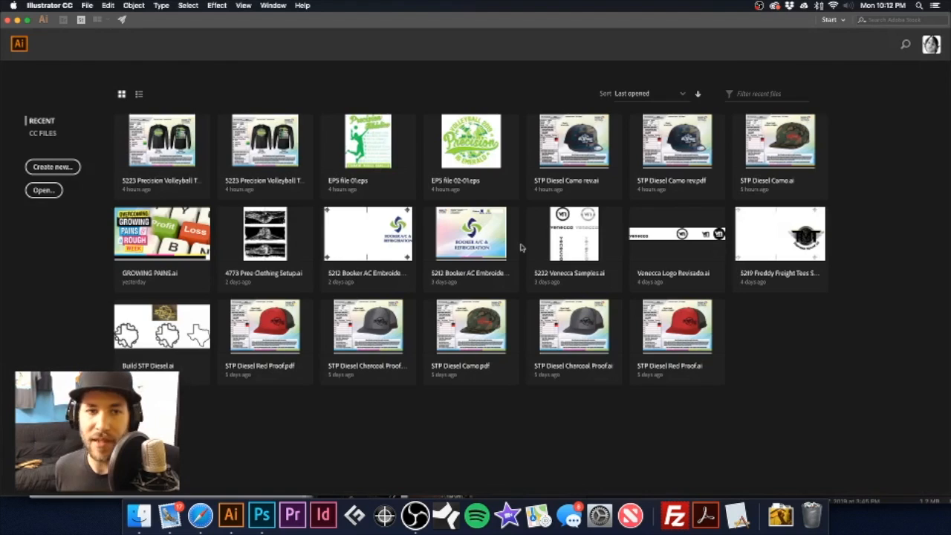
Step: Open T-Shirt Registration Template.ait from the Templates folder as an untitled copy
click(43, 190)
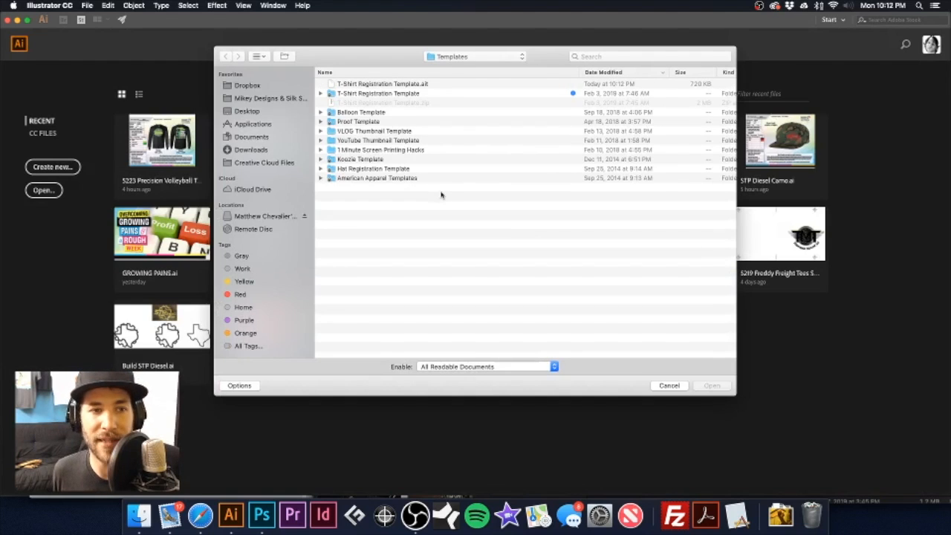
click(383, 83)
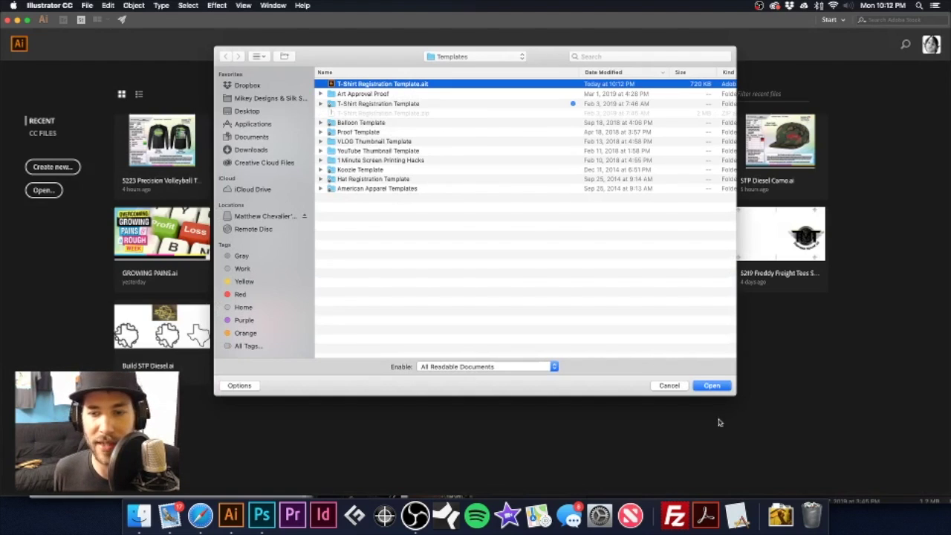
click(711, 385)
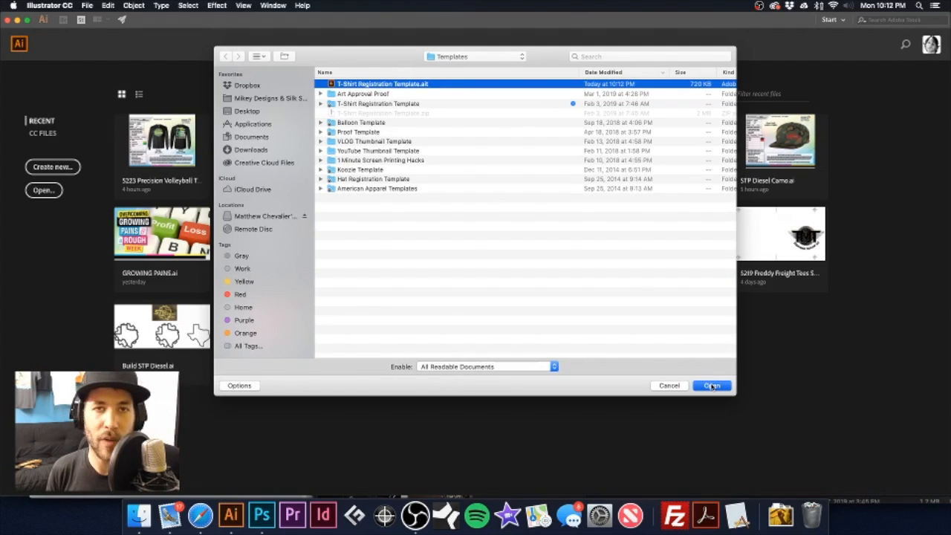
click(711, 385)
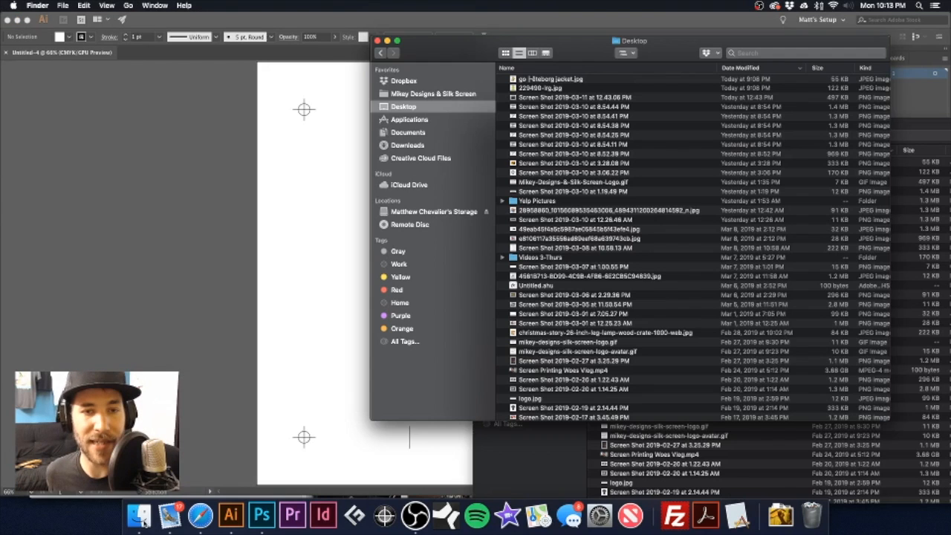
Step: Mark T-Shirt Registration Template.ait in Templates as Locked in its Get Info window
click(432, 93)
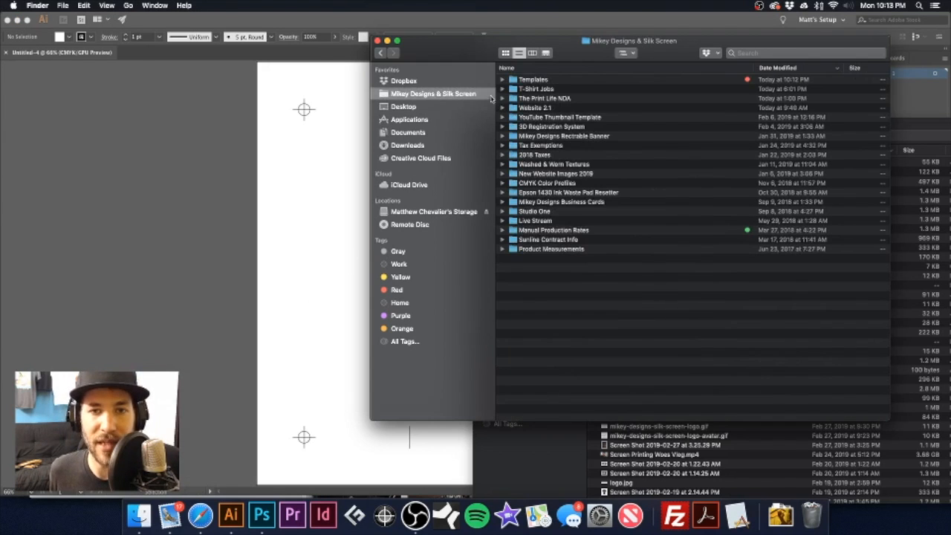
double_click(532, 80)
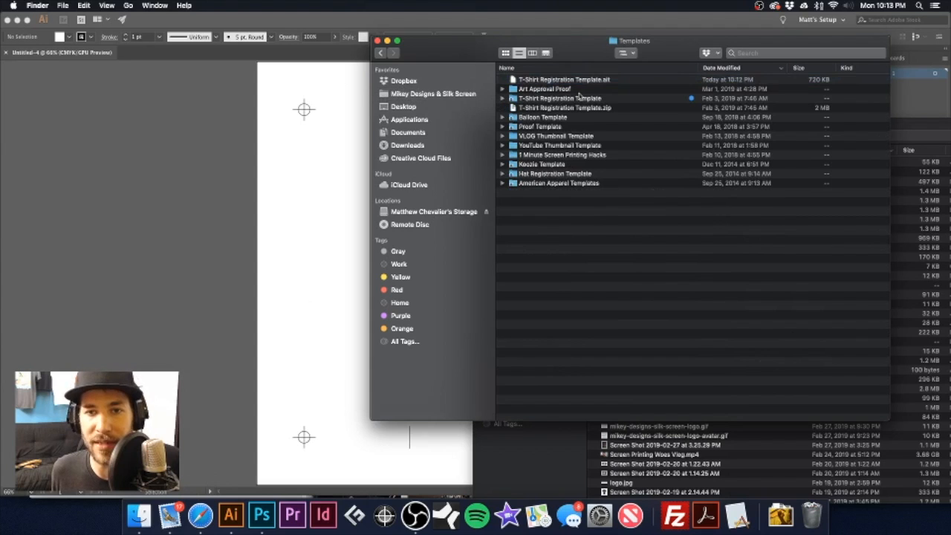
click(563, 79)
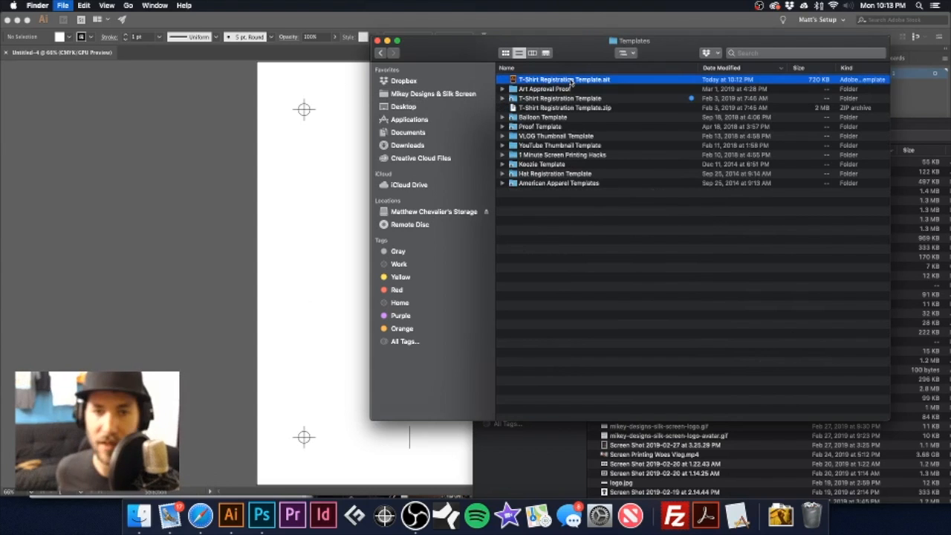
key(cmd+i)
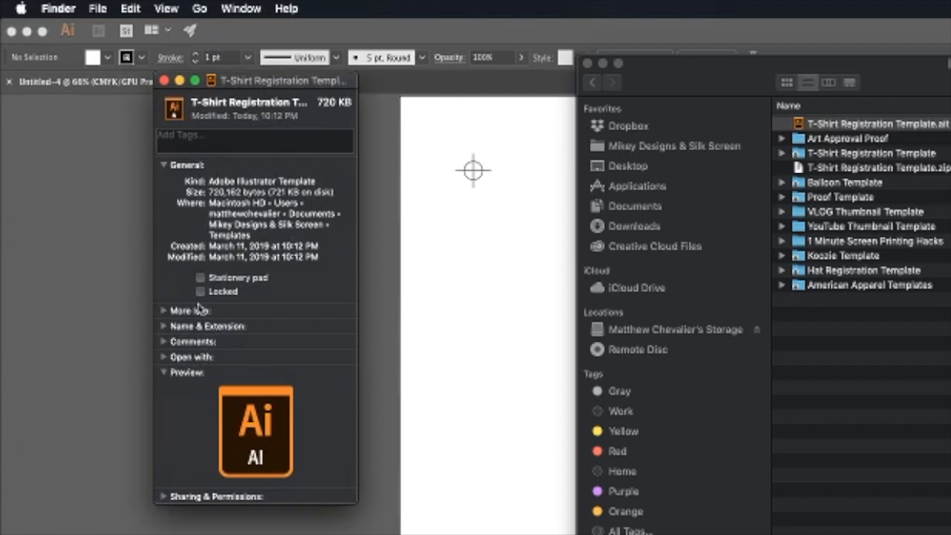
click(200, 291)
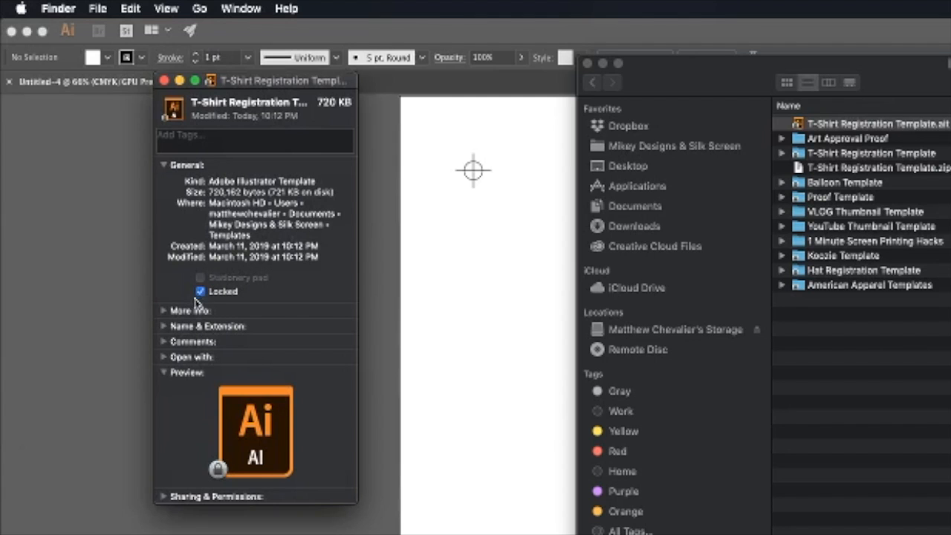